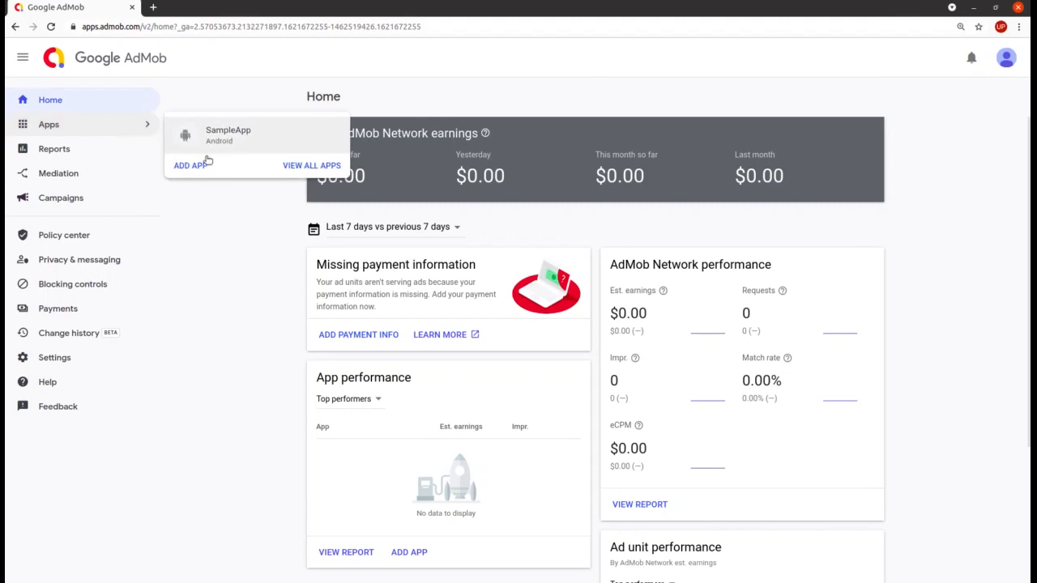
Start adding a new app in AdMob, choosing Android and marking it as not listed in any store.
click(188, 166)
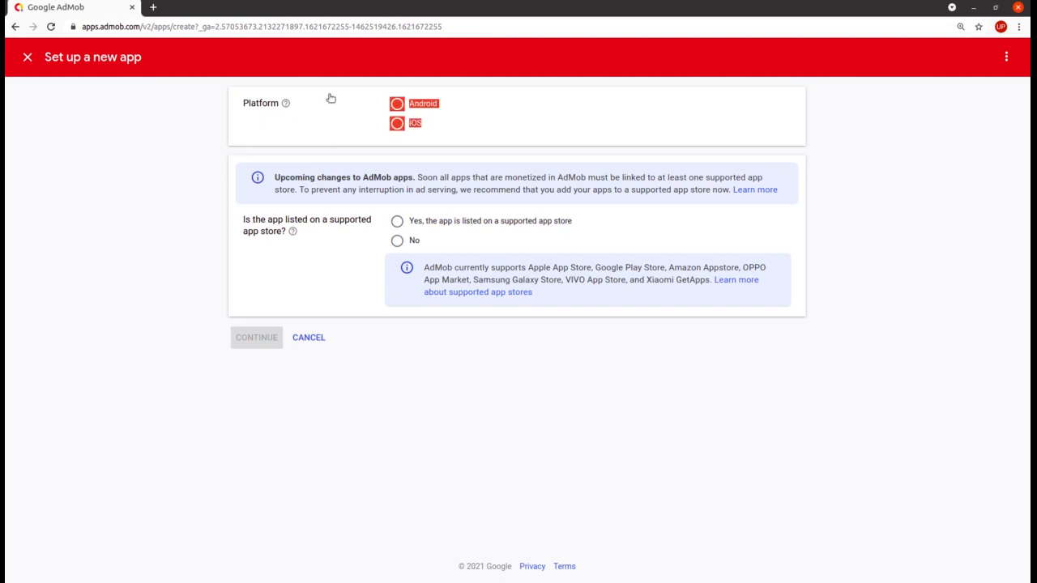
click(397, 104)
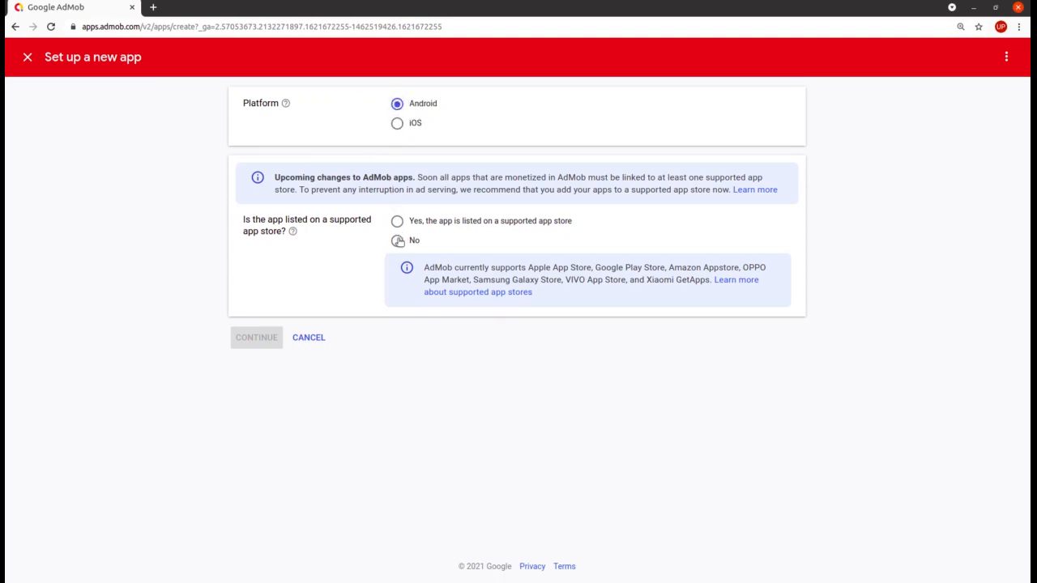
click(397, 240)
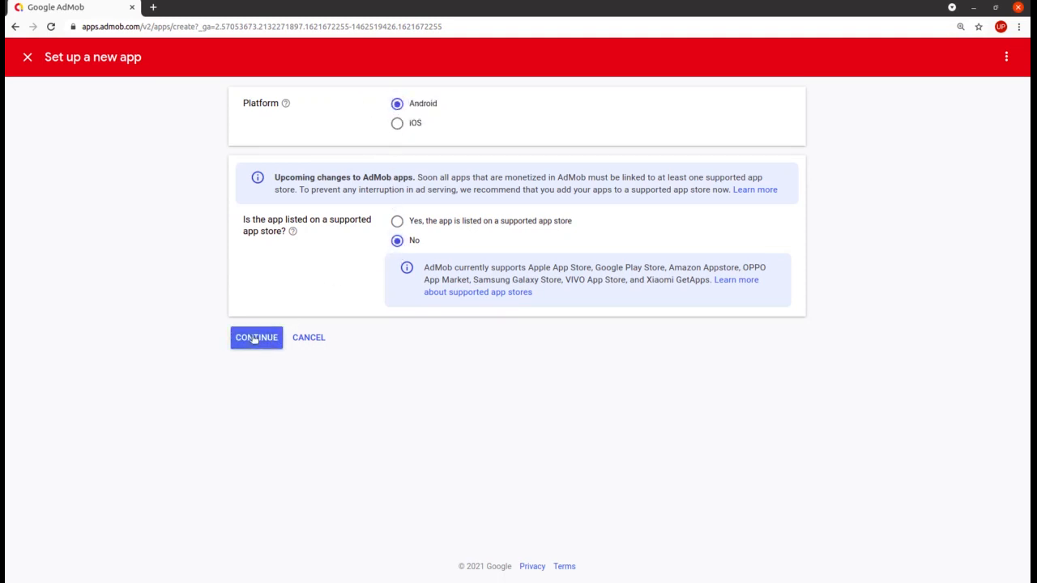
click(256, 337)
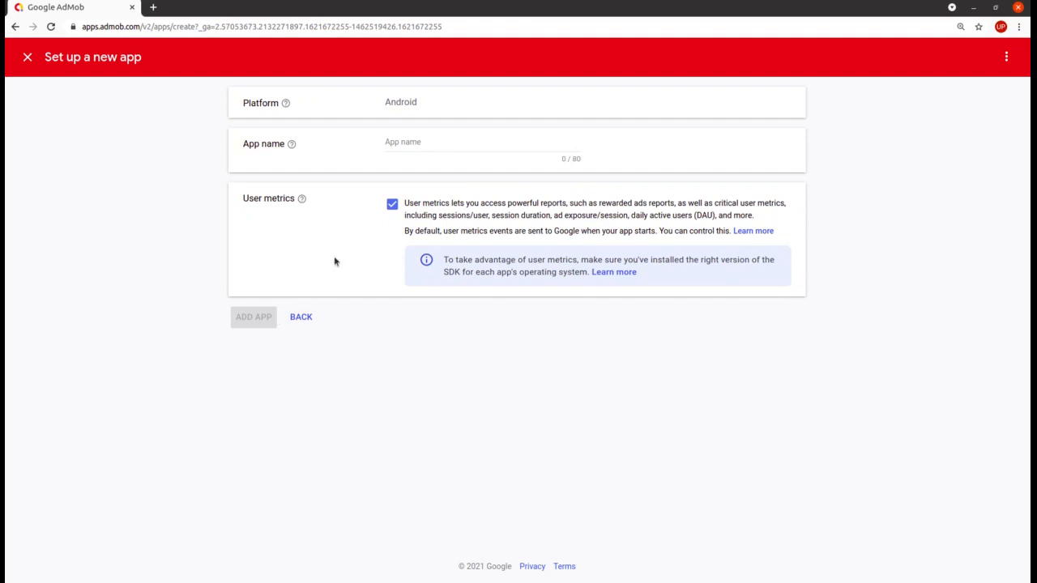
mouse_move(332, 276)
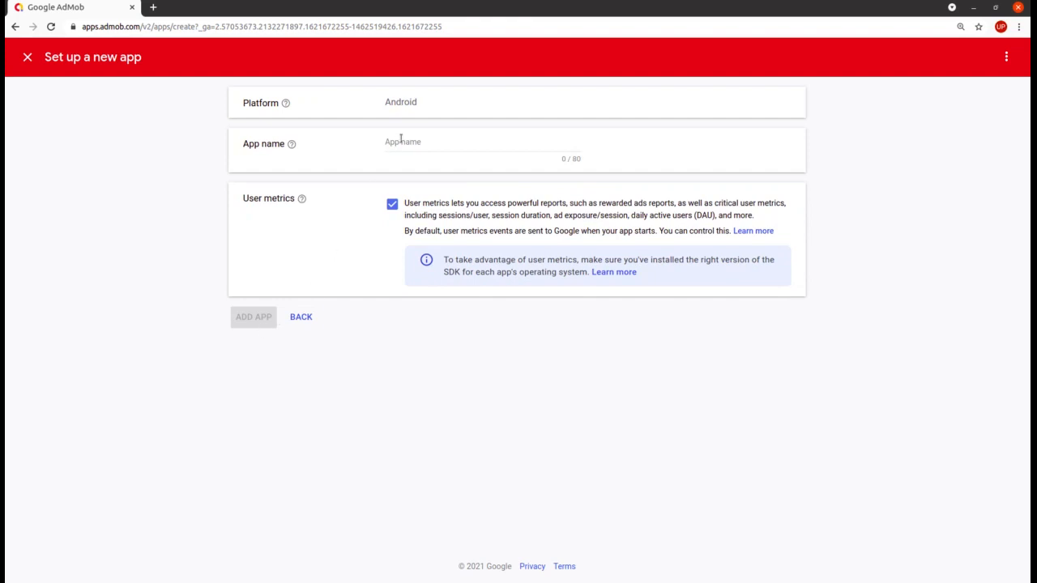
Name the new app SampleApp2 and add it.
text(Sam)
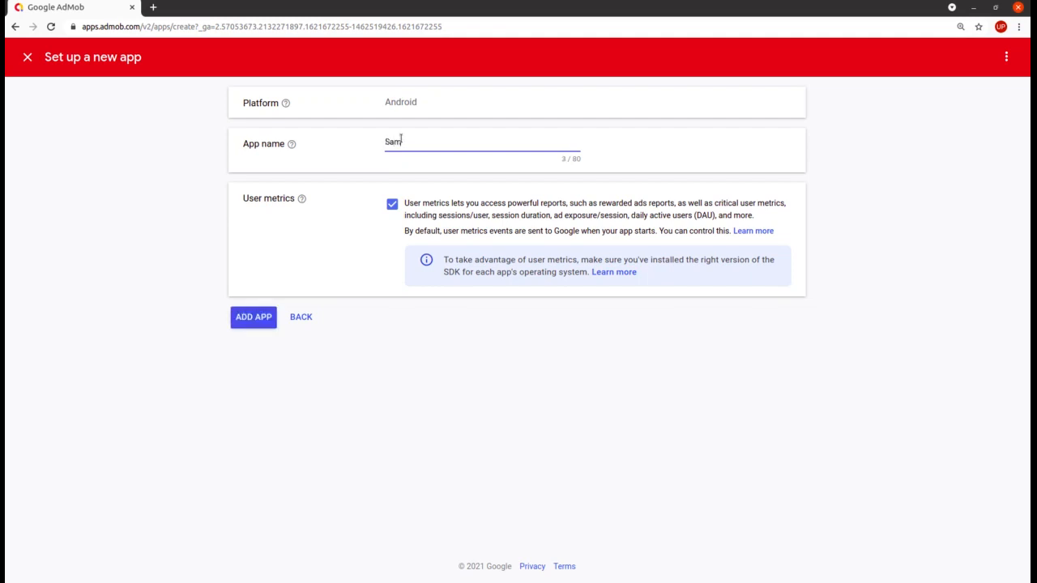
text(pleApp2)
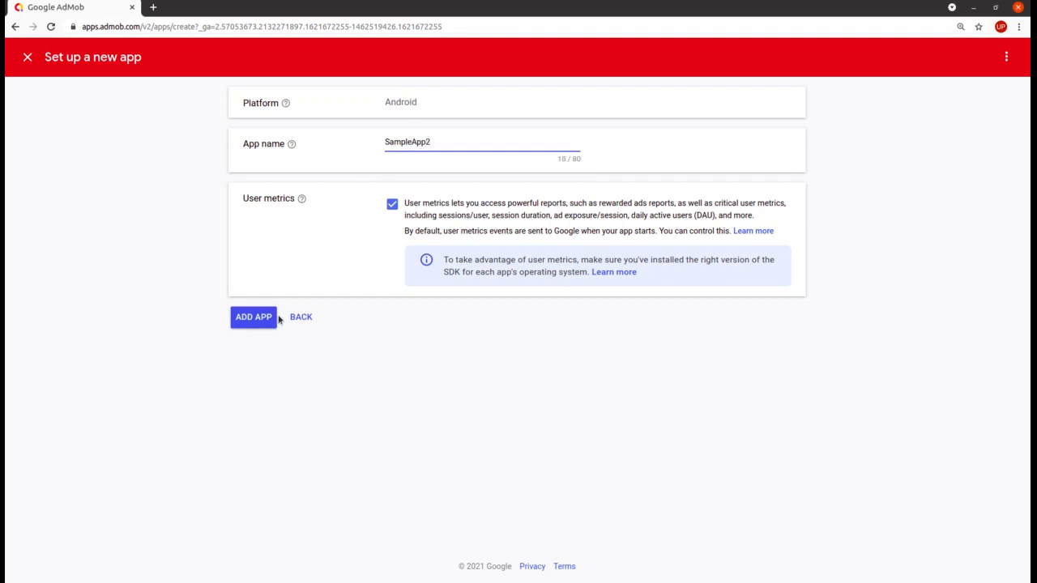
click(253, 316)
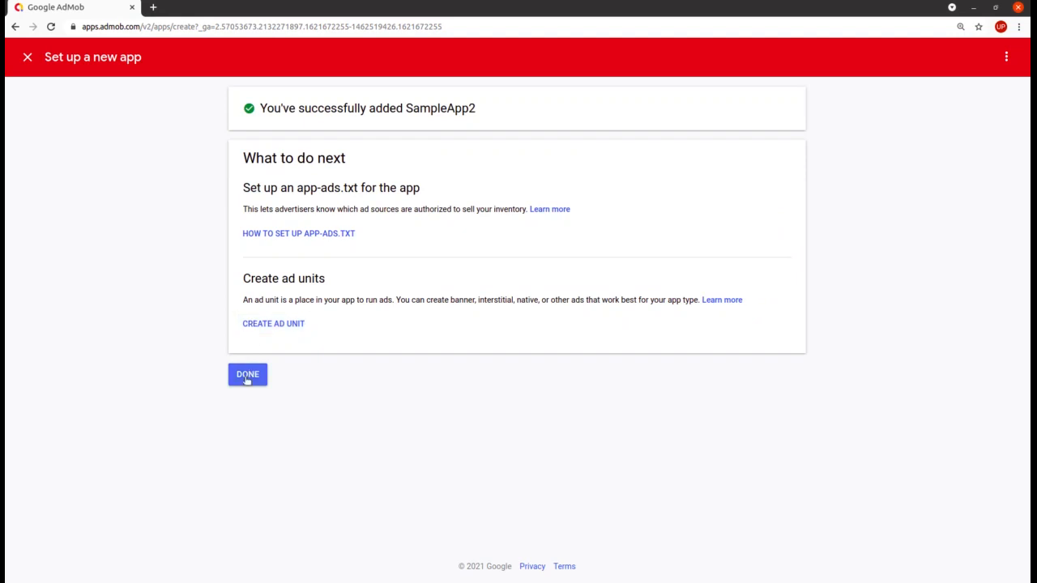
mouse_move(273, 324)
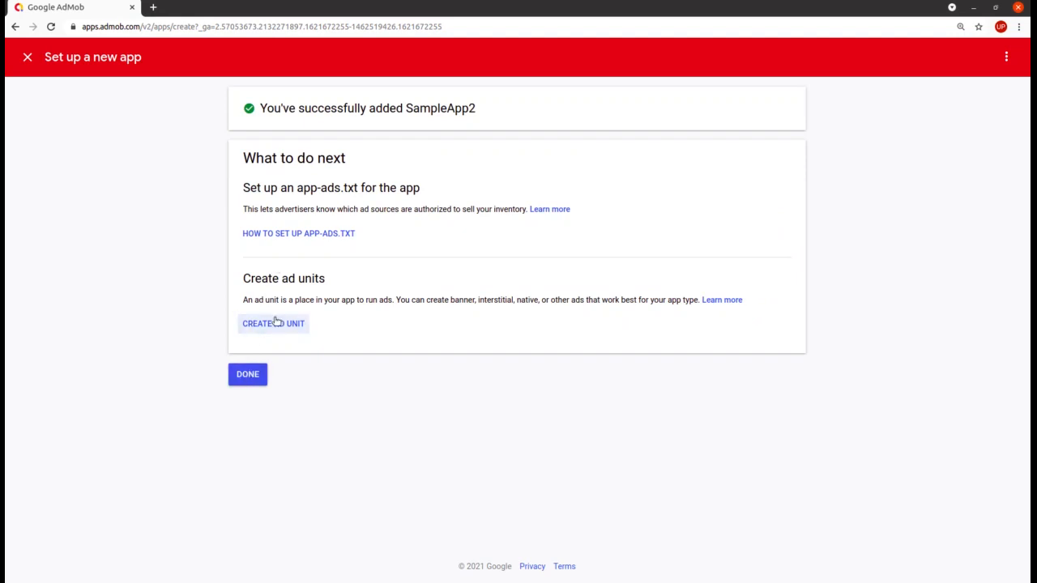
mouse_move(272, 324)
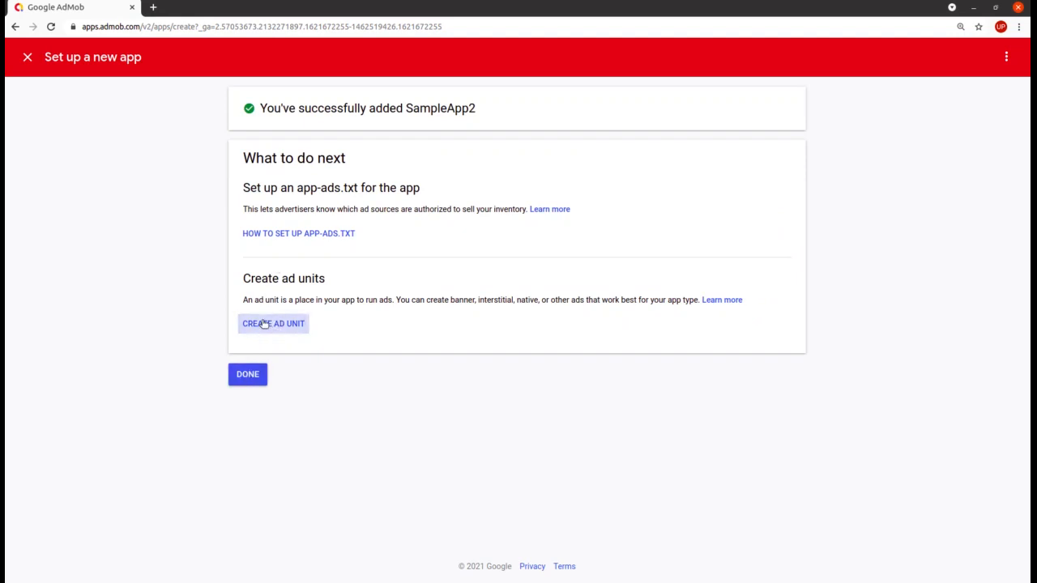
Create an Interstitial ad unit named inter1 for SampleApp2.
click(272, 325)
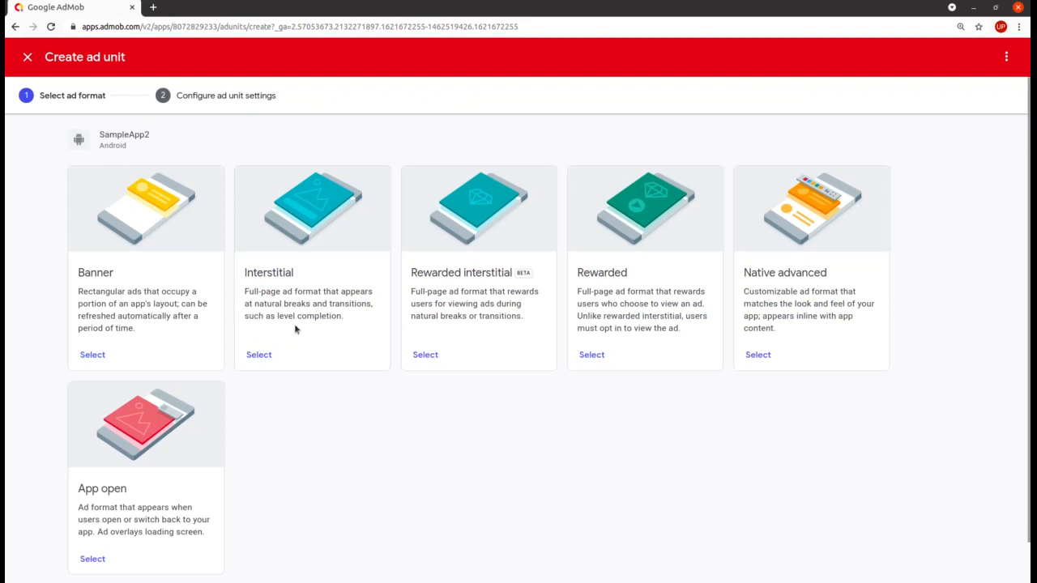
mouse_move(330, 380)
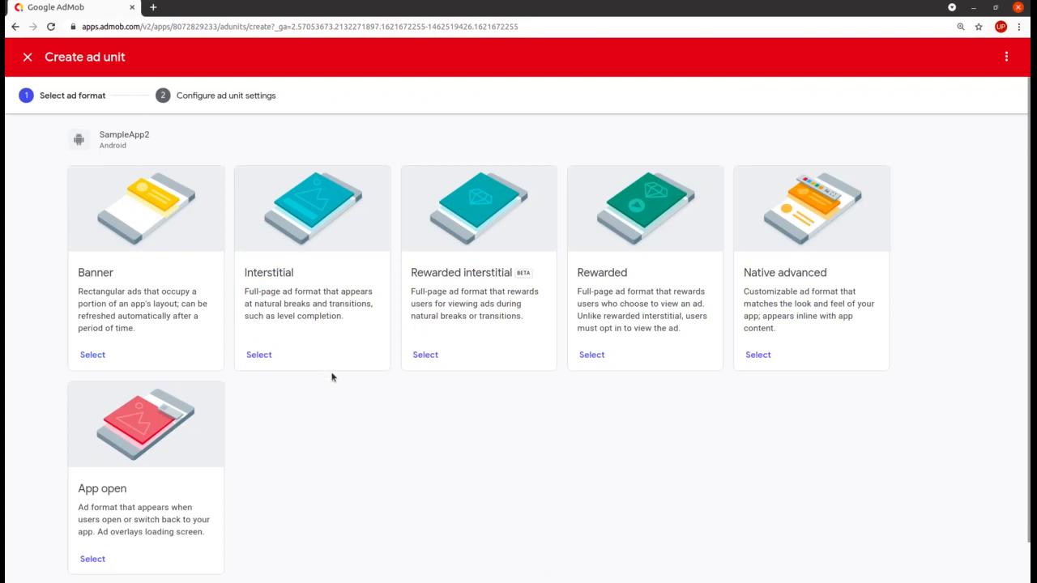
mouse_move(346, 363)
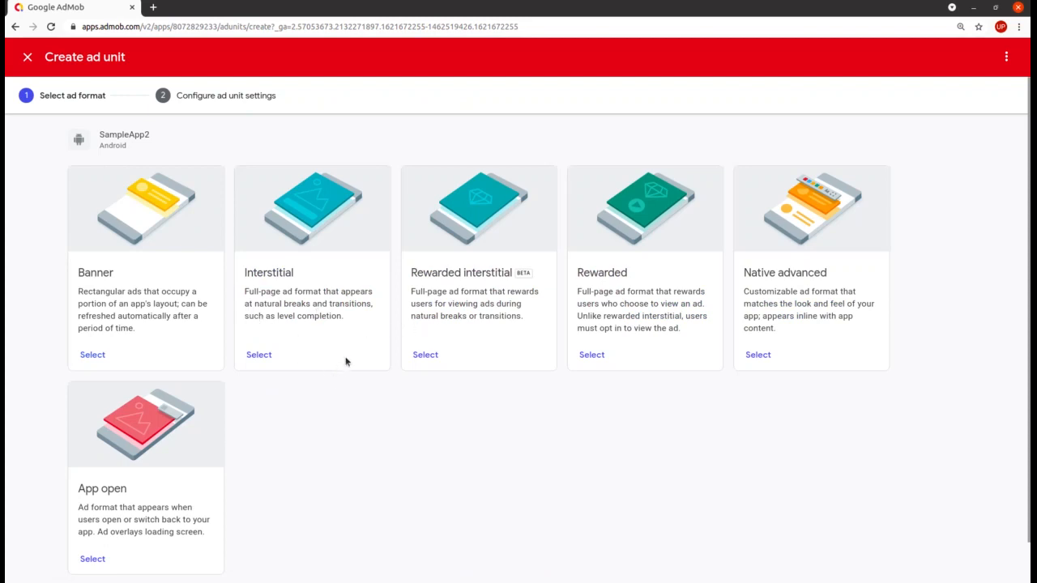
mouse_move(260, 353)
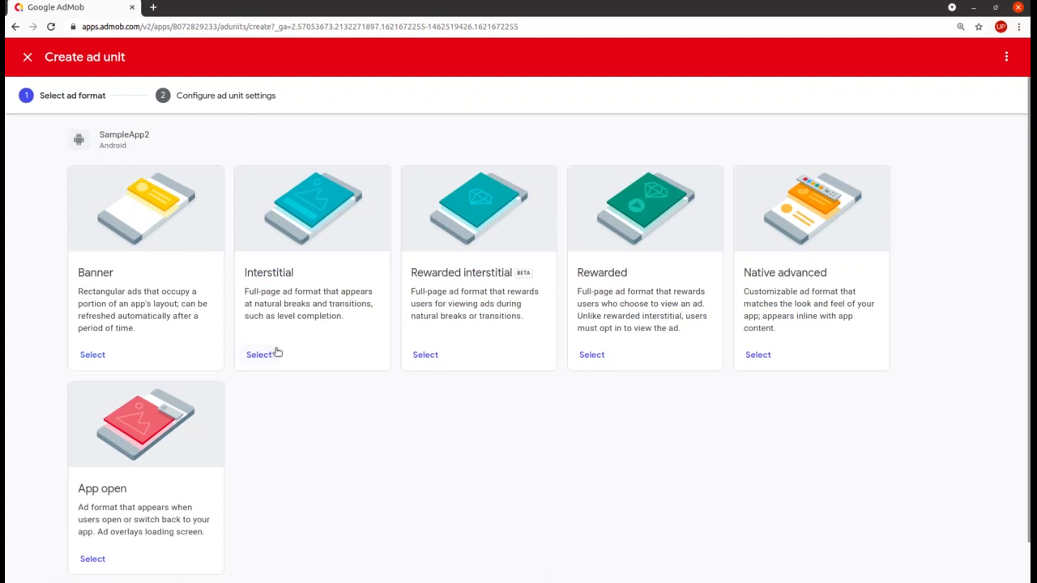
click(259, 354)
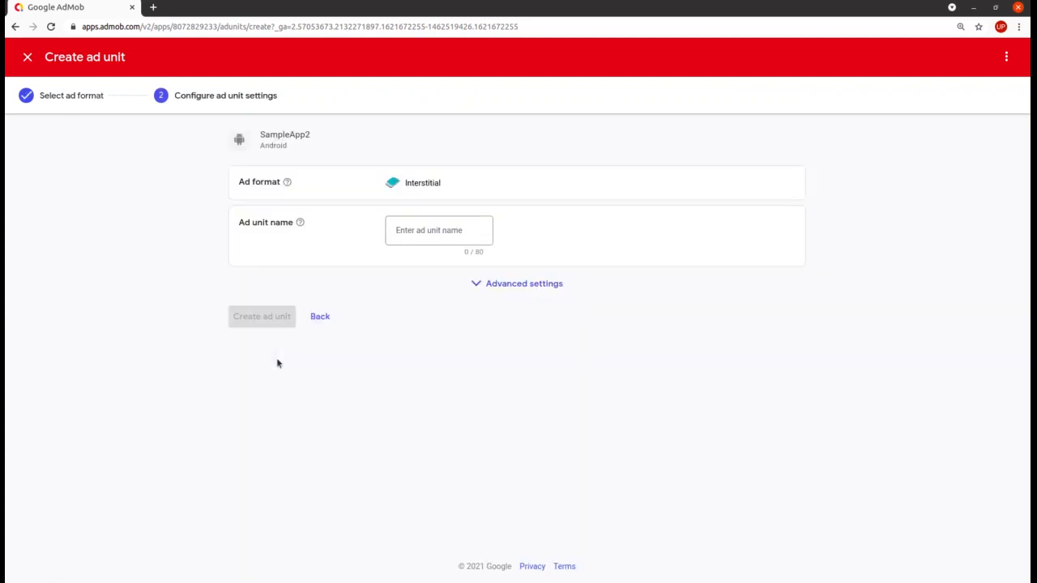
click(438, 231)
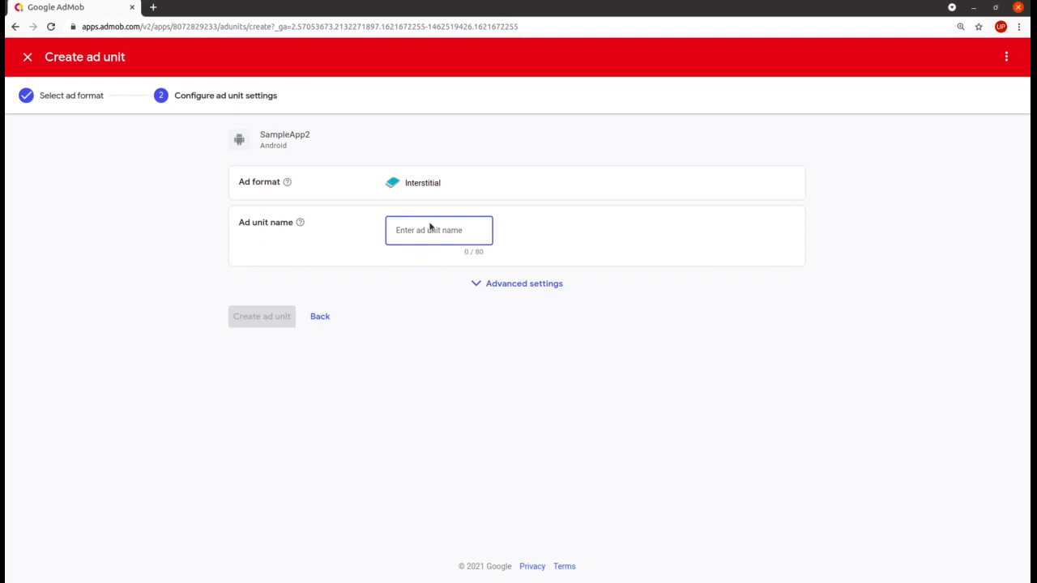
text(inter1)
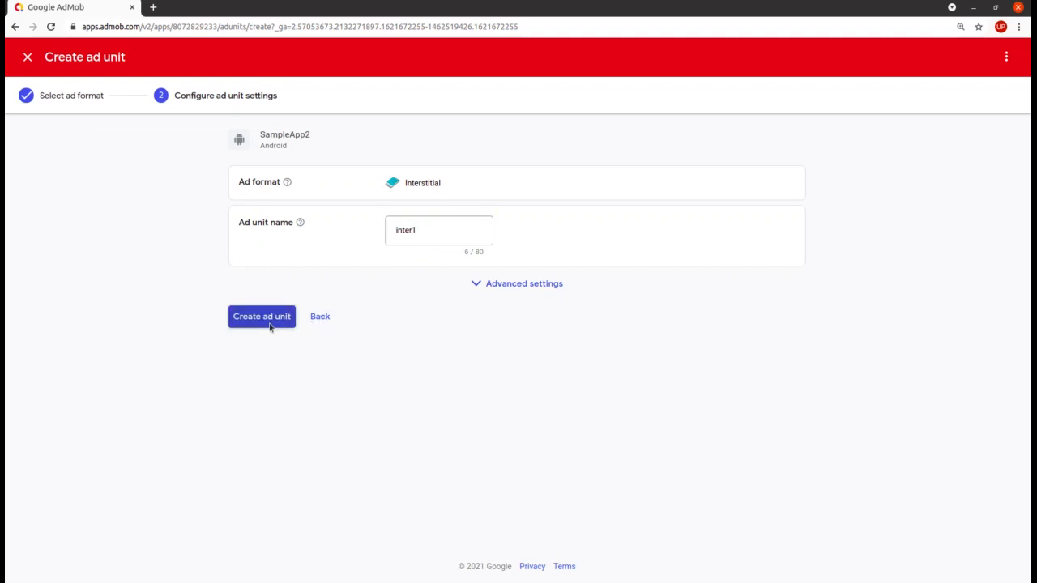
click(261, 316)
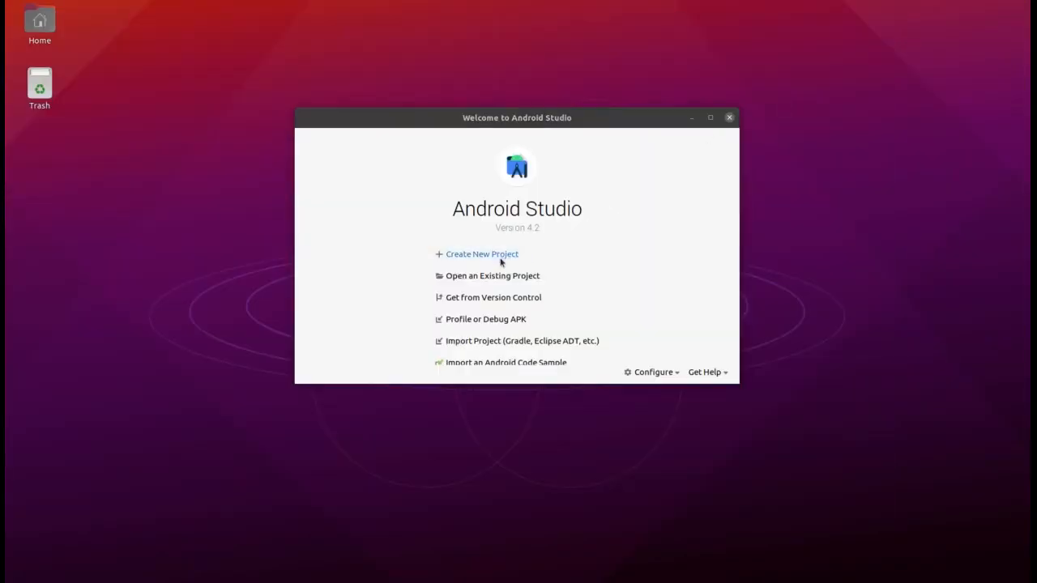
Create a new Empty Activity project named SampleApp2 in Android Studio with Java and API 23.
click(482, 253)
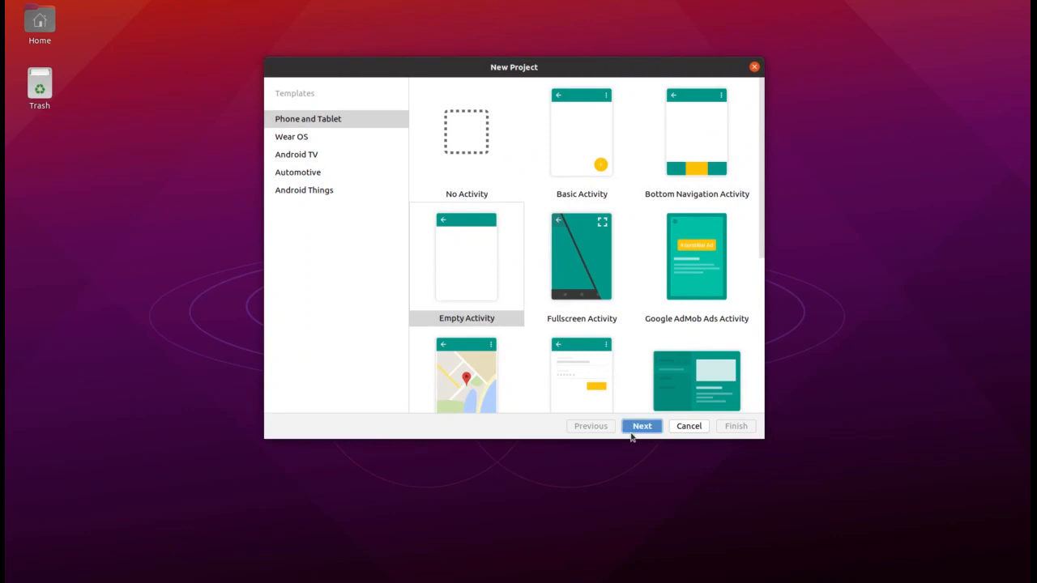
click(642, 424)
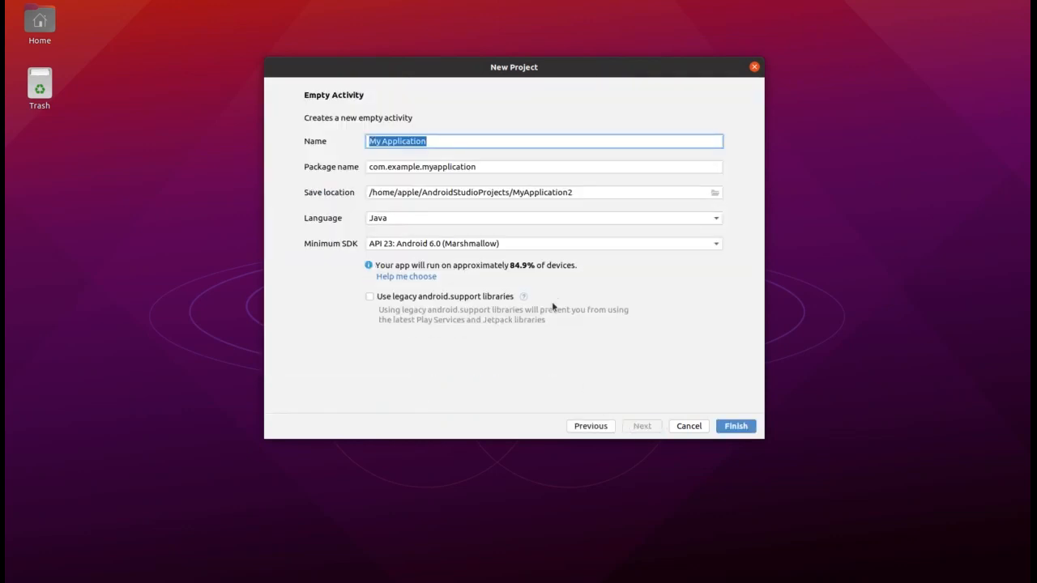
text(SampleApp2)
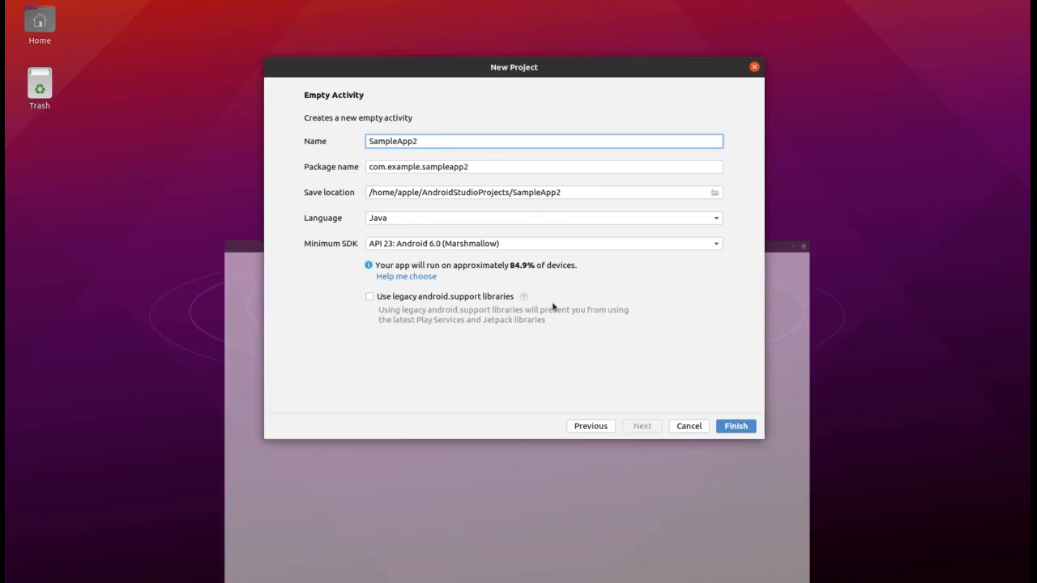
click(734, 425)
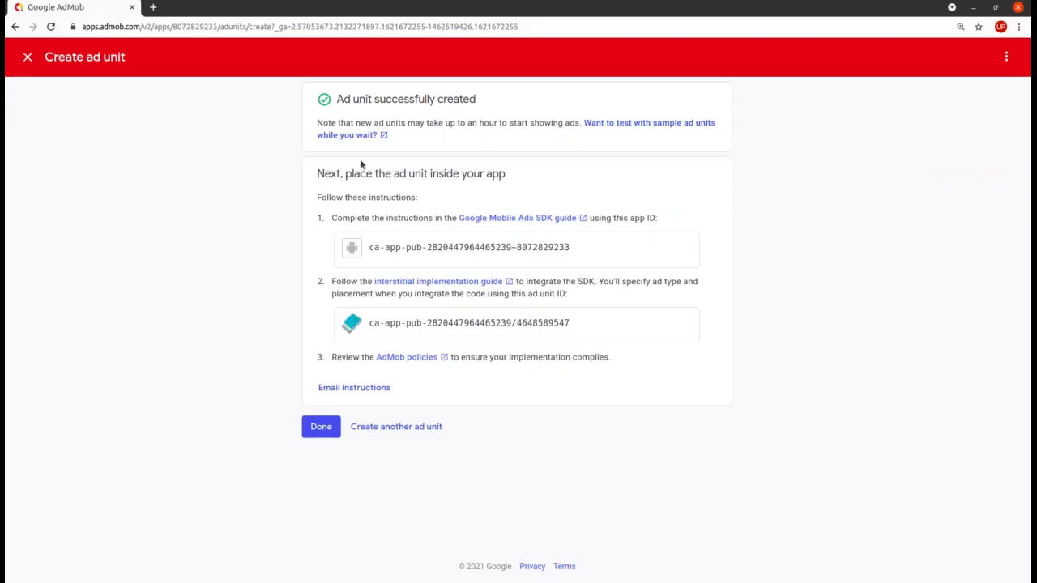
Bring up the Google Mobile Ads SDK guide's Import the Mobile Ads SDK section.
click(517, 217)
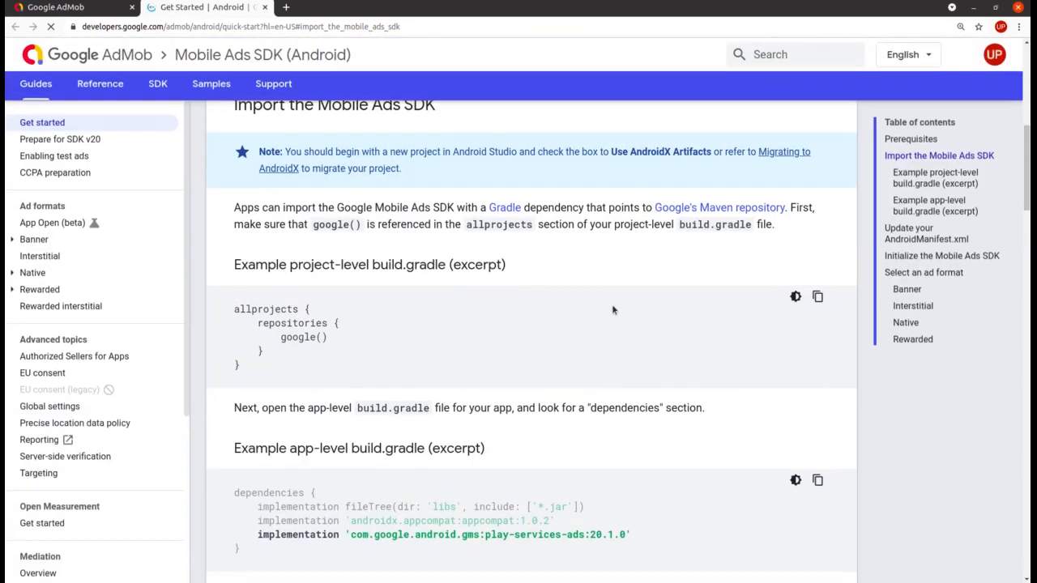
scroll(down, 3)
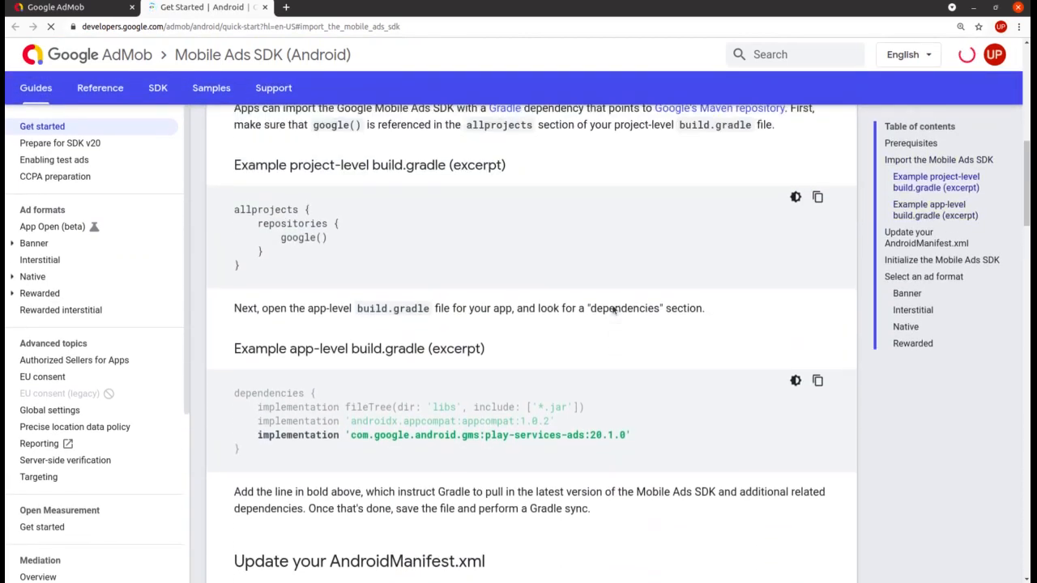
scroll(down, 3)
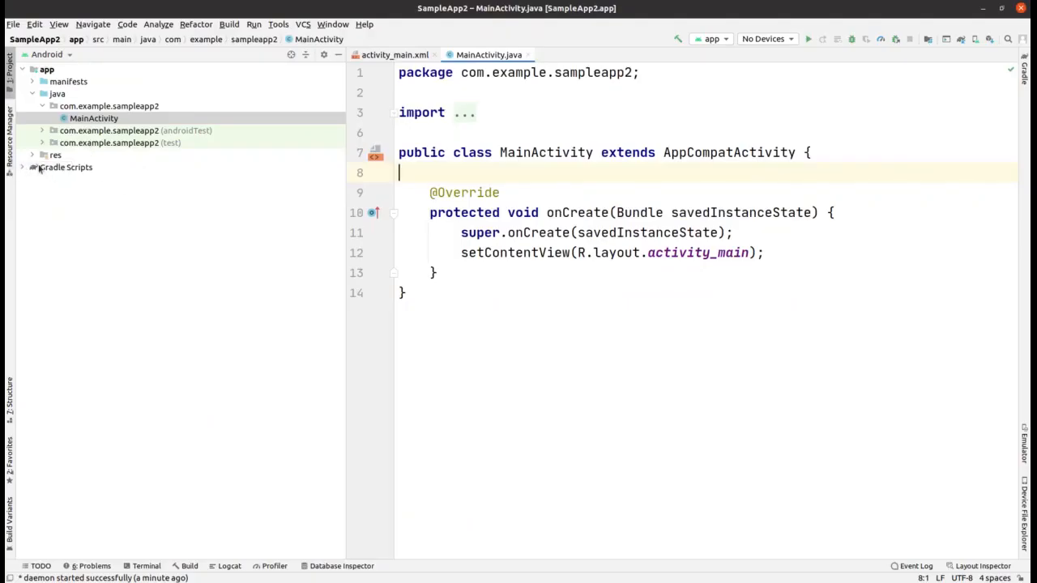
Add implementation 'com.google.android.gms:play-services-ads:20.1.0' to the app build.gradle dependencies.
click(67, 167)
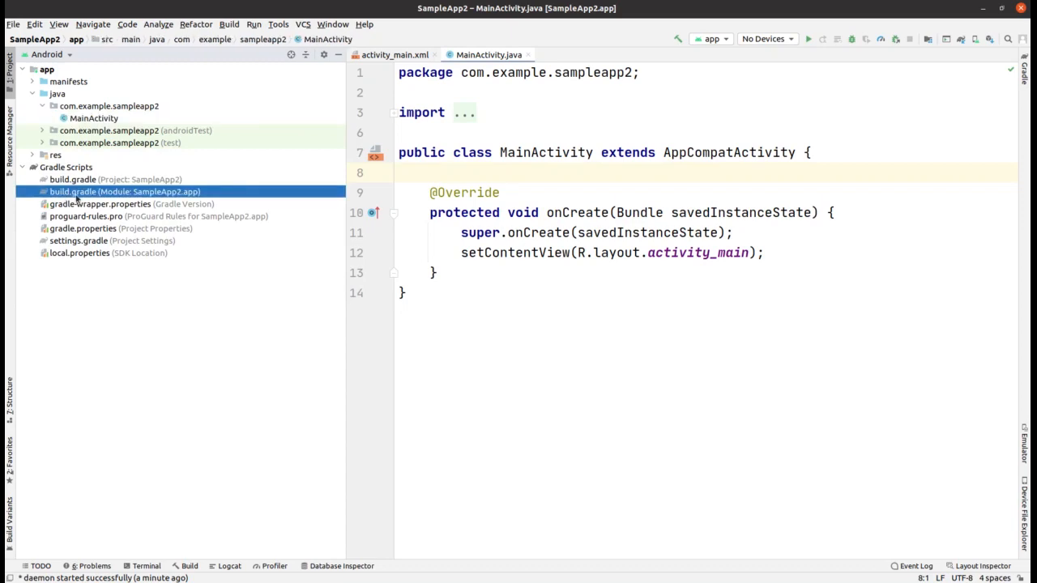
double_click(73, 191)
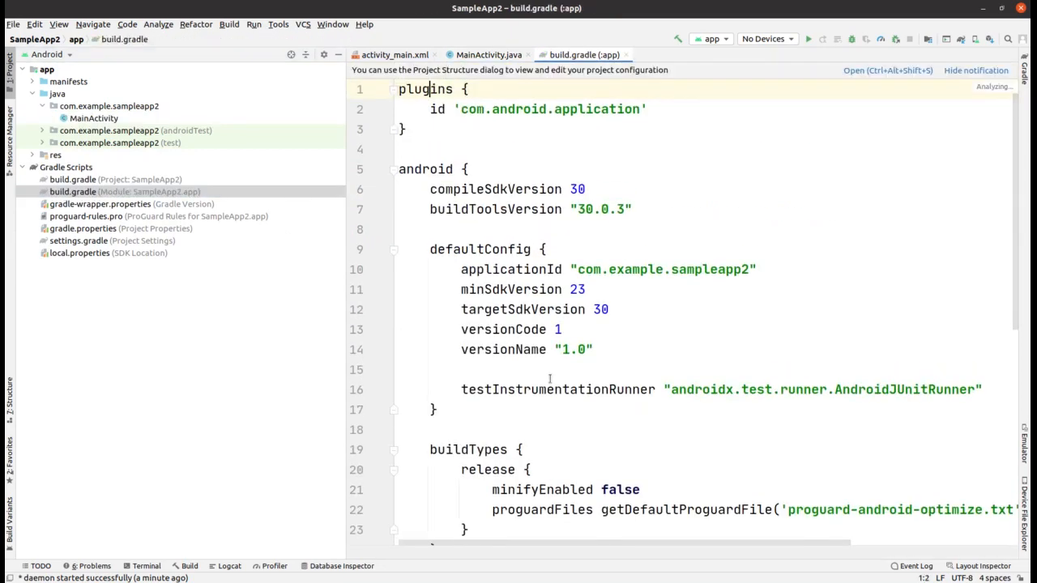
scroll(down, 3)
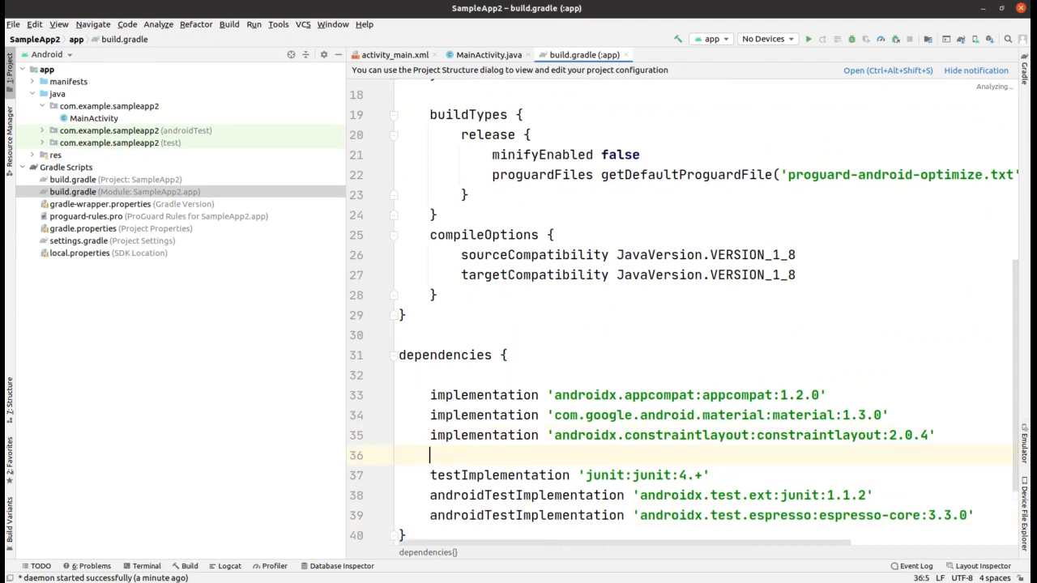
text(implementation 'com.google.android.gms:play-services-ads:20.1.0')
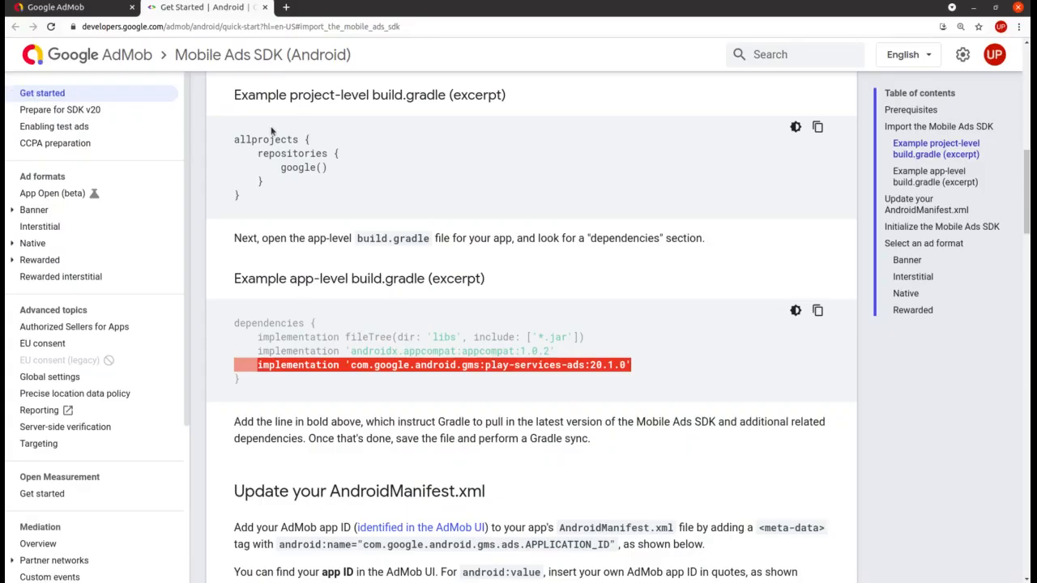
Reach the Update your AndroidManifest.xml step and select the sample meta-data snippet.
scroll(down, 3)
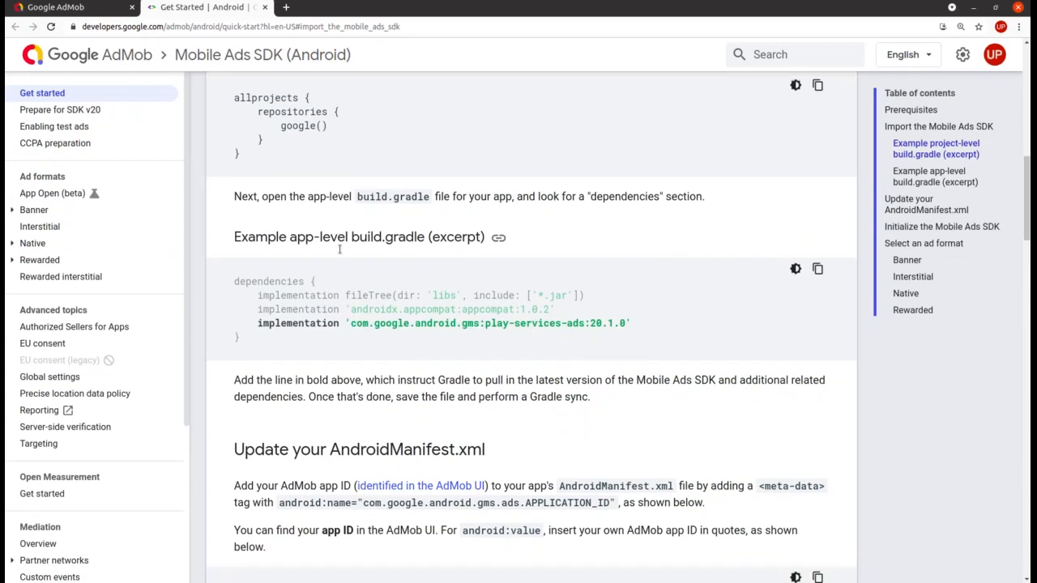
scroll(down, 3)
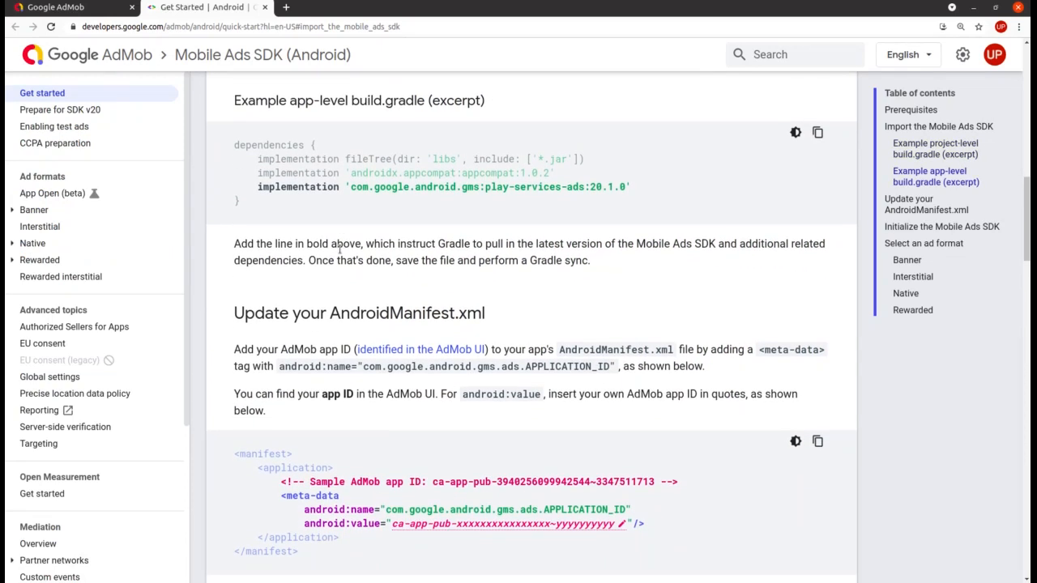
scroll(down, 3)
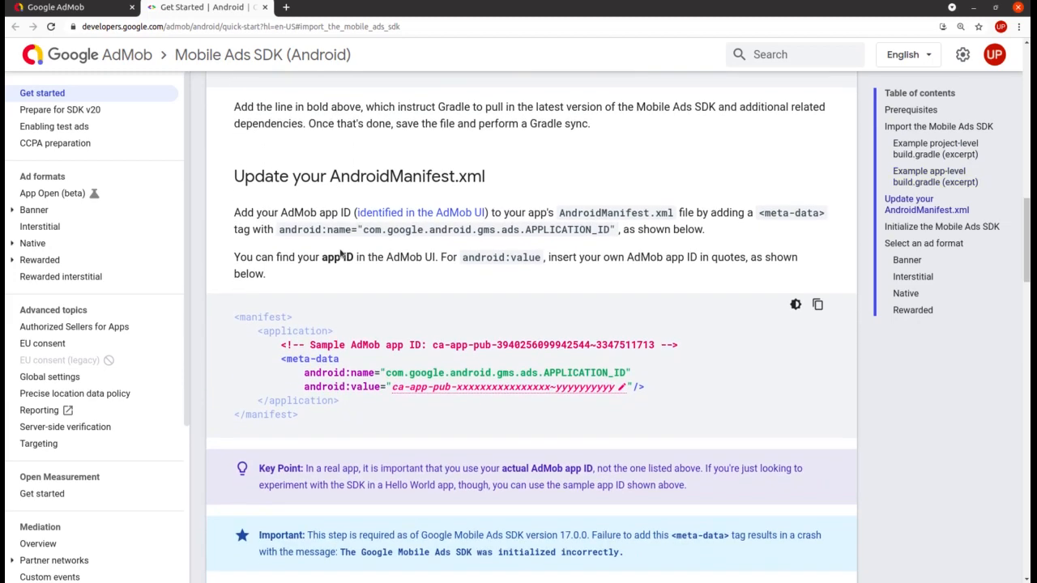
scroll(down, 3)
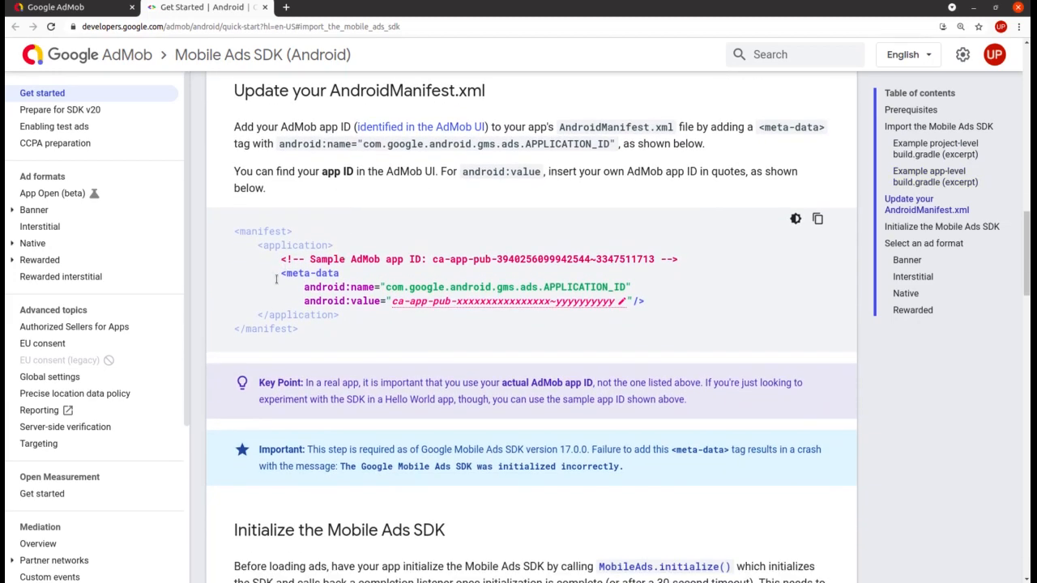
drag(282, 259, 340, 272)
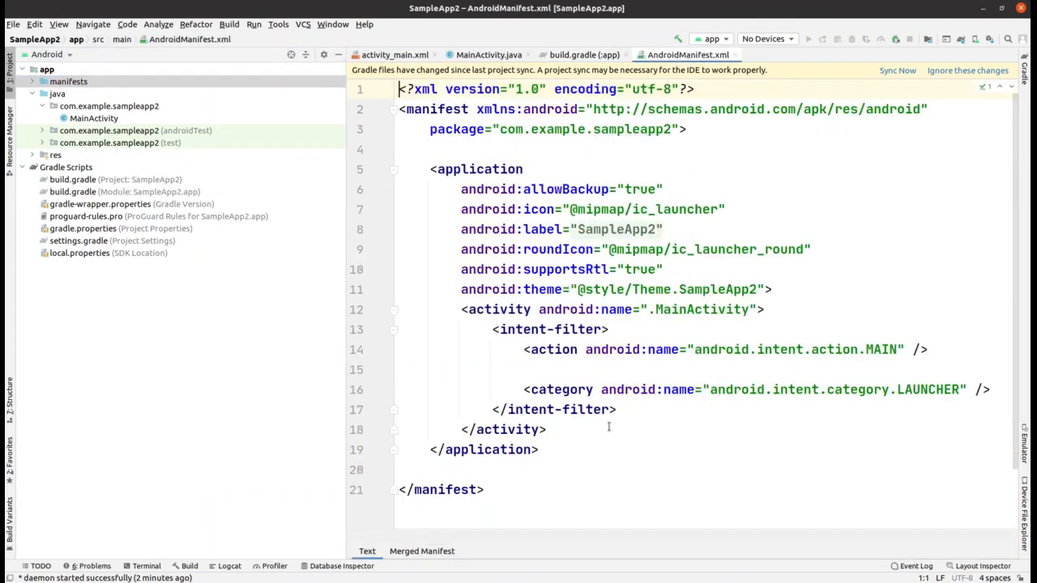
click(577, 451)
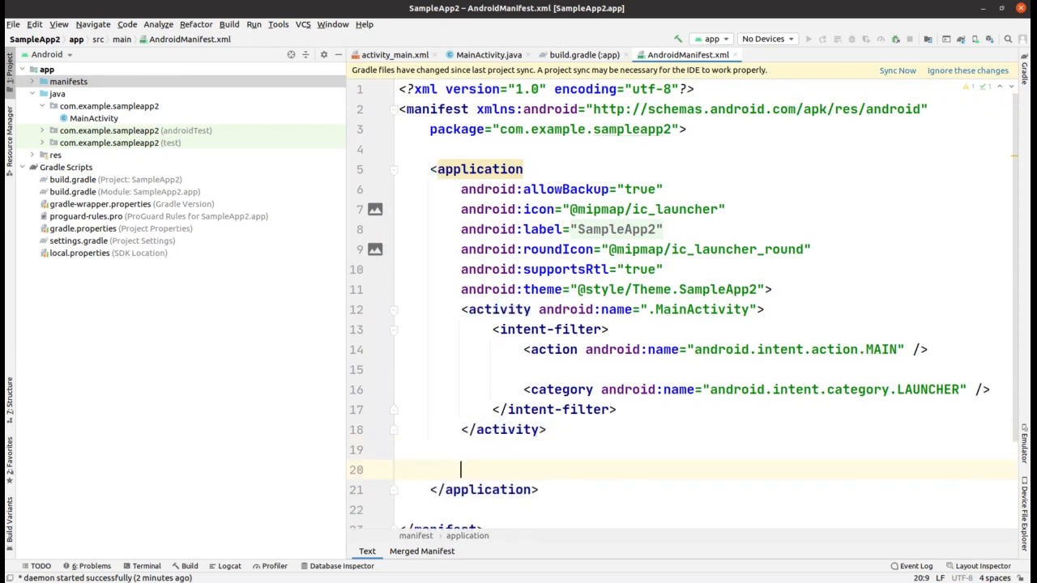
key(enter)
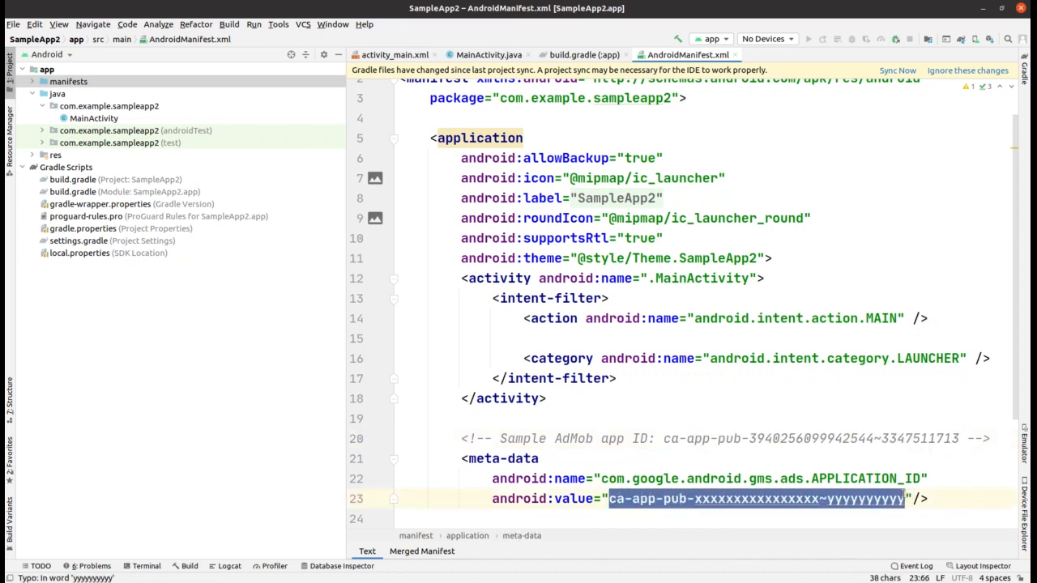
text(ca-app-pub-3940256099942544~3347511713)
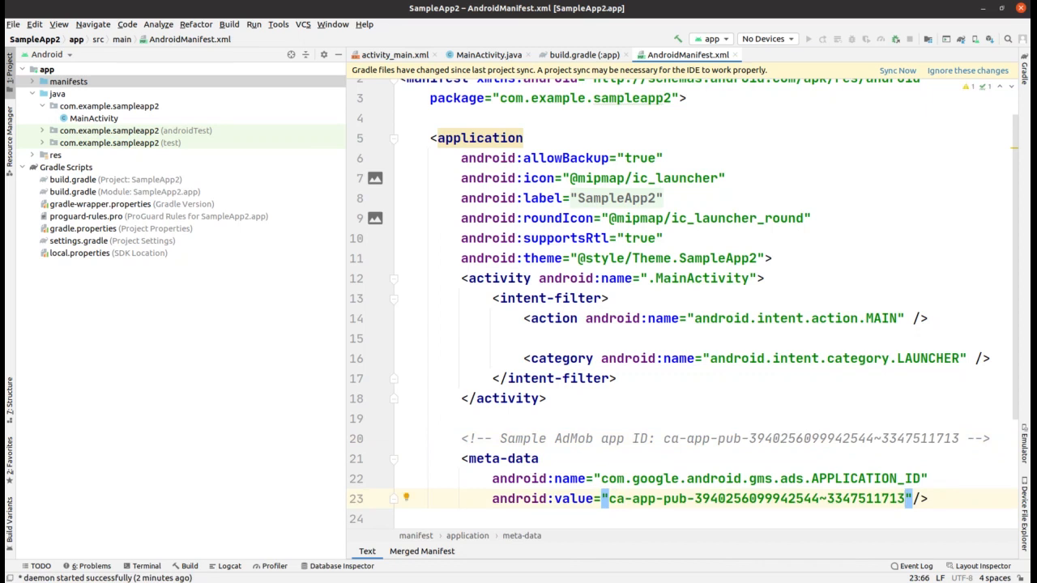
mouse_move(851, 305)
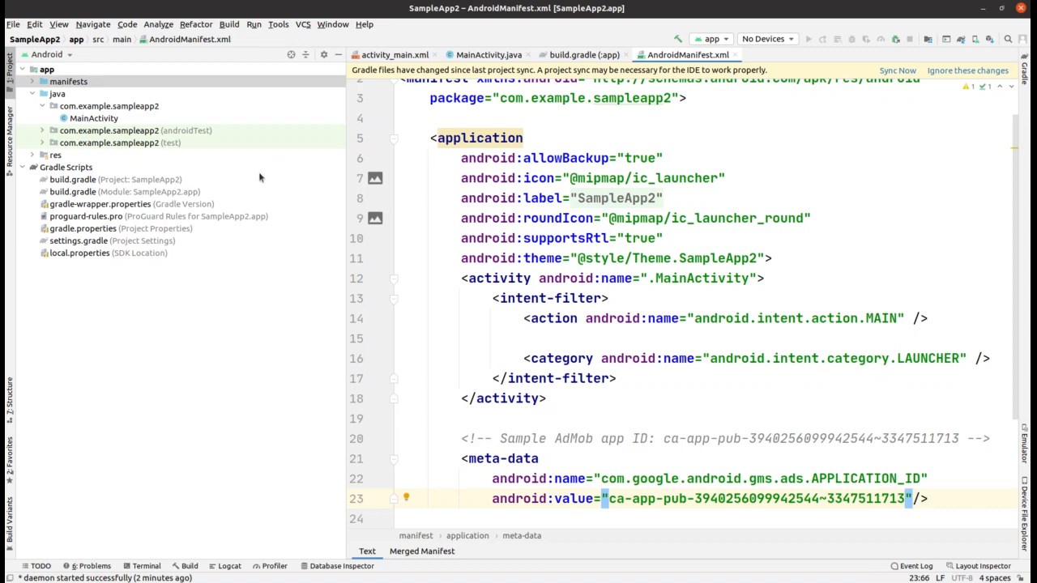
click(489, 55)
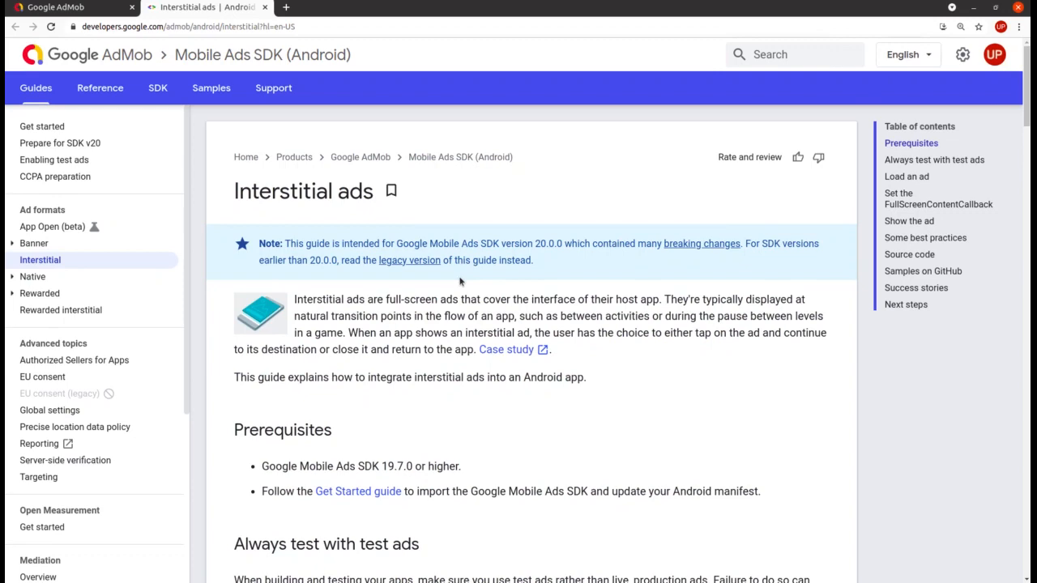
Scroll the Interstitial ads guide down to its Load an ad Java sample.
scroll(down, 3)
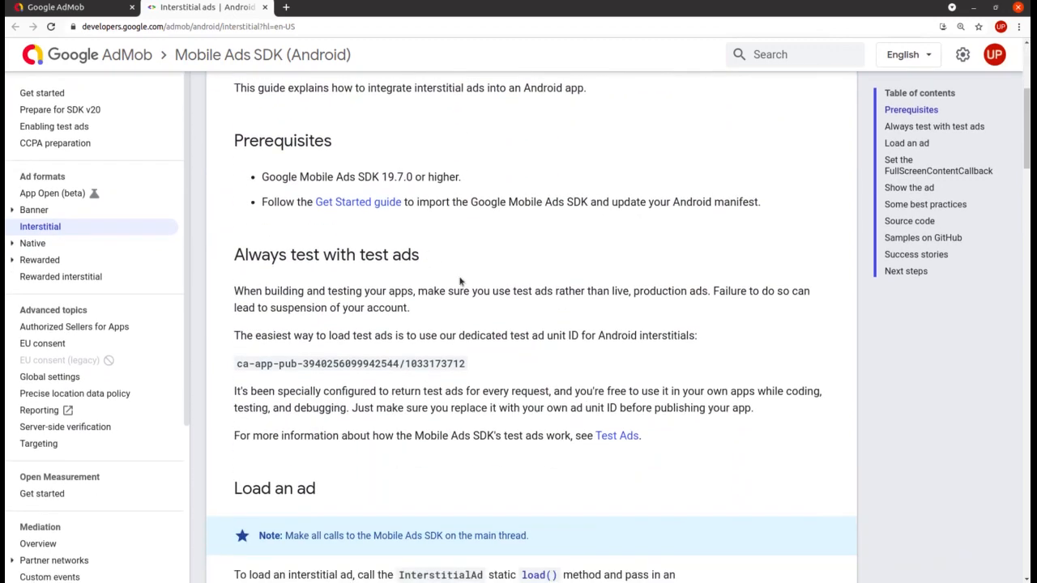
scroll(down, 3)
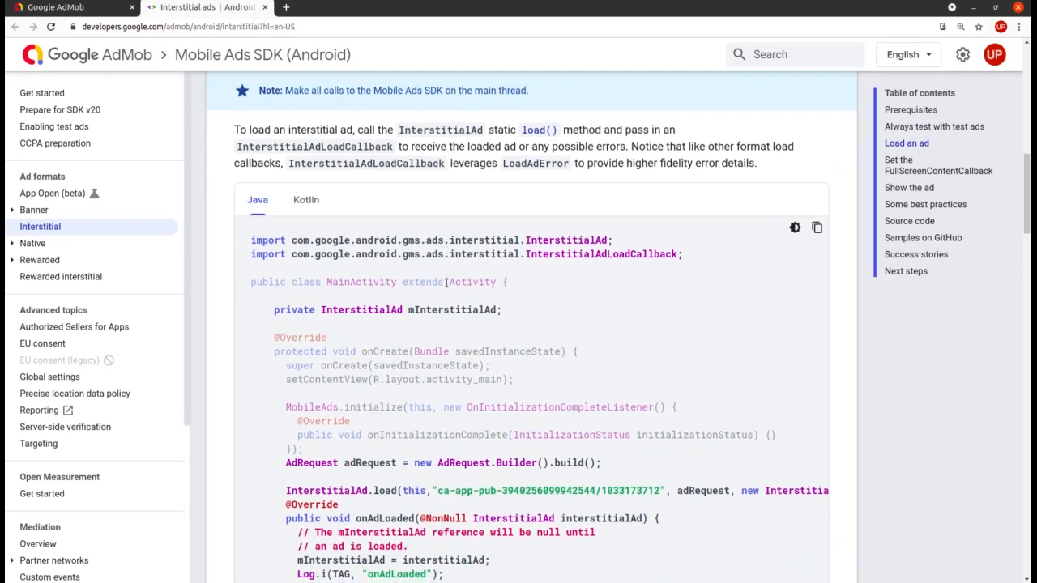
scroll(down, 3)
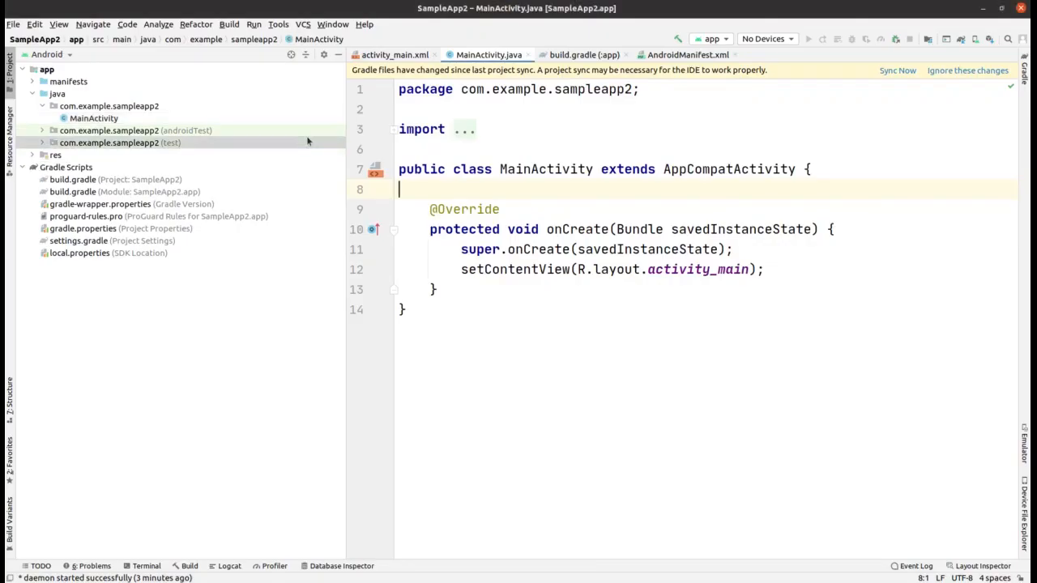
Declare private InterstitialAd mInterstitialAd and add the MobileAds initialize and InterstitialAd.load code to onCreate.
text(private InterstitialAd mInterstitialAd;)
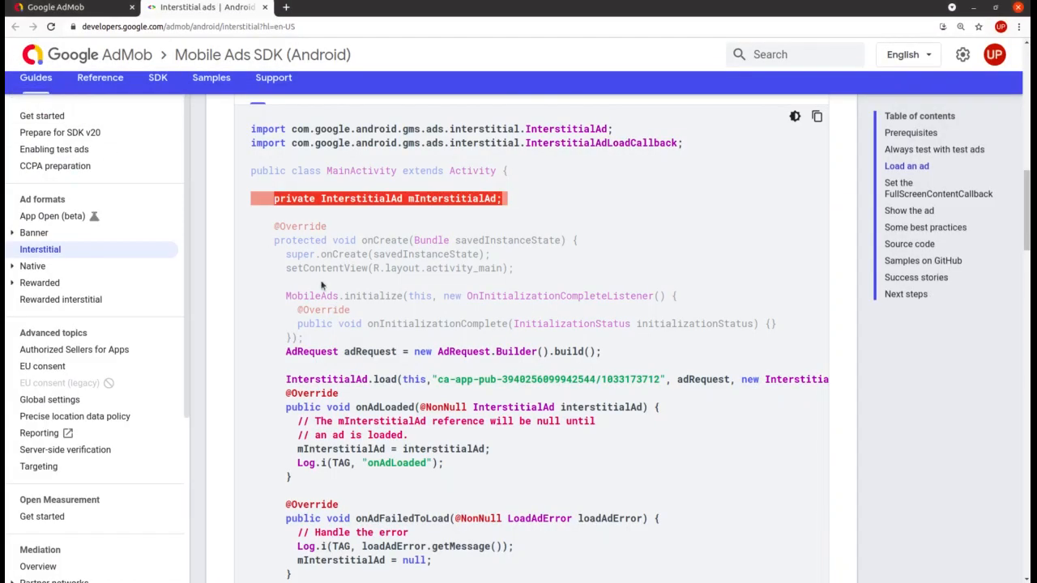
scroll(down, 3)
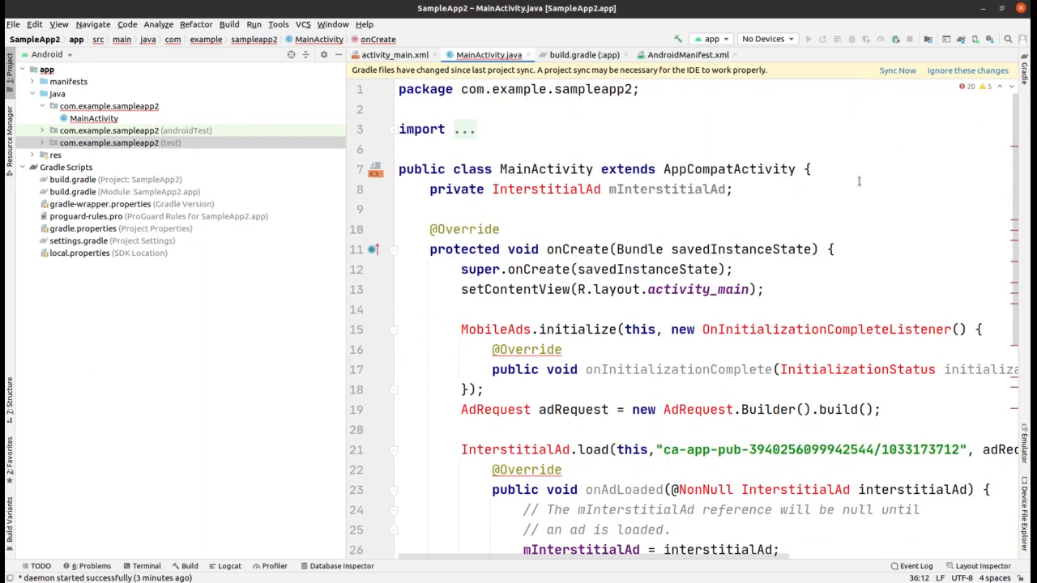
click(898, 70)
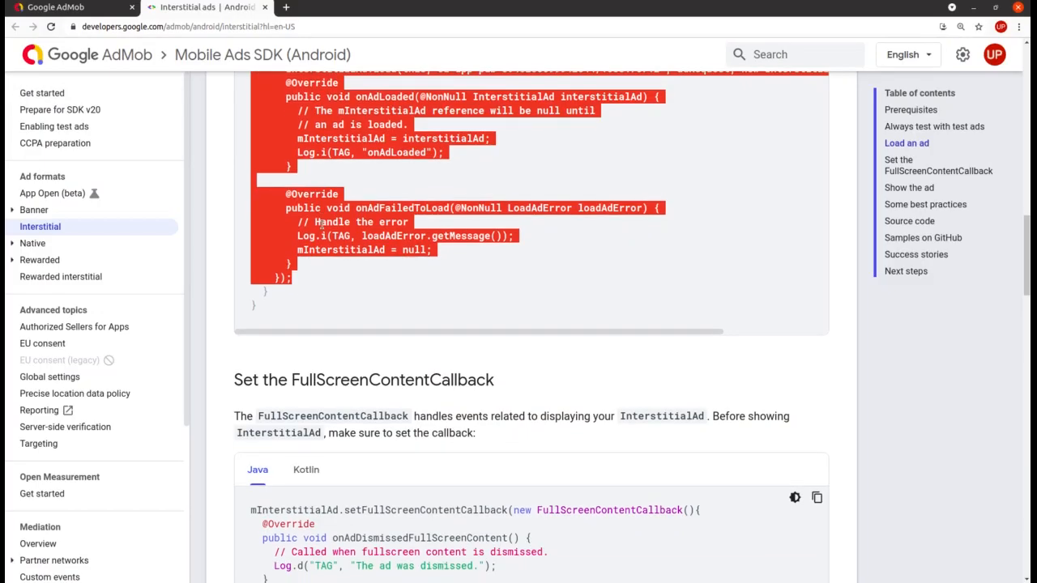
Copy the FullScreenContentCallback Java sample from the interstitial guide.
scroll(down, 3)
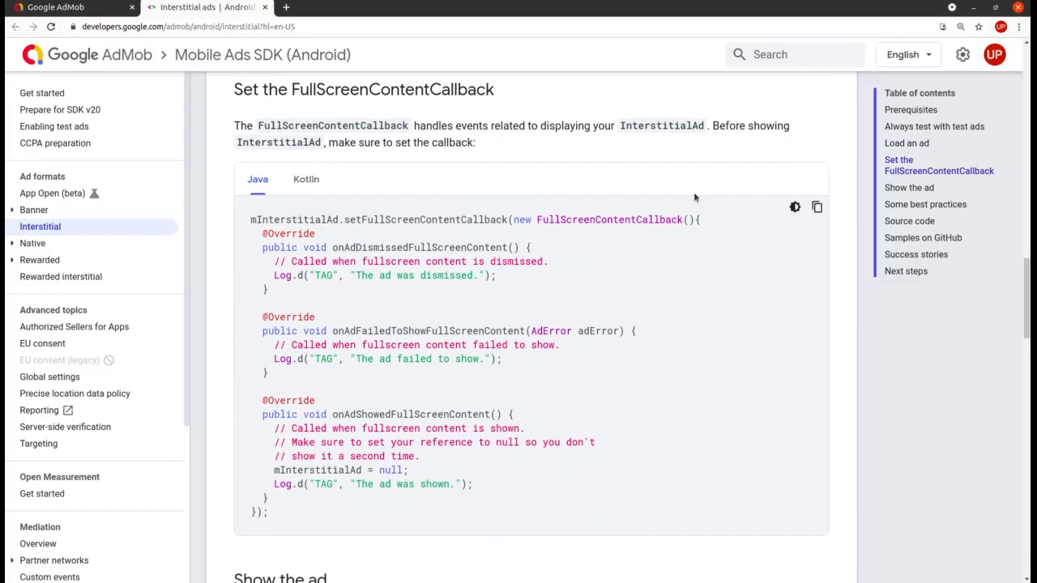
click(817, 207)
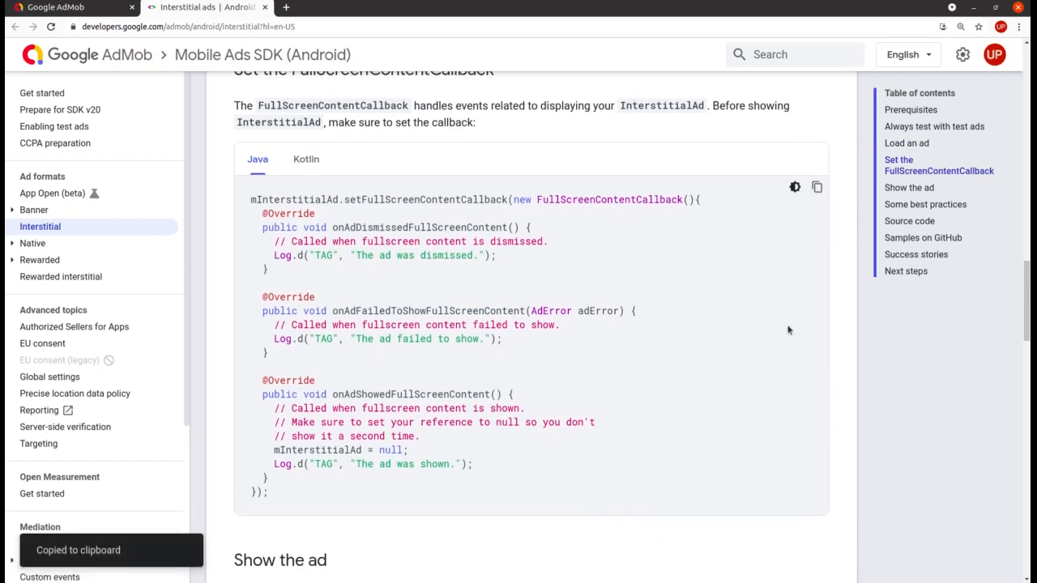
scroll(down, 3)
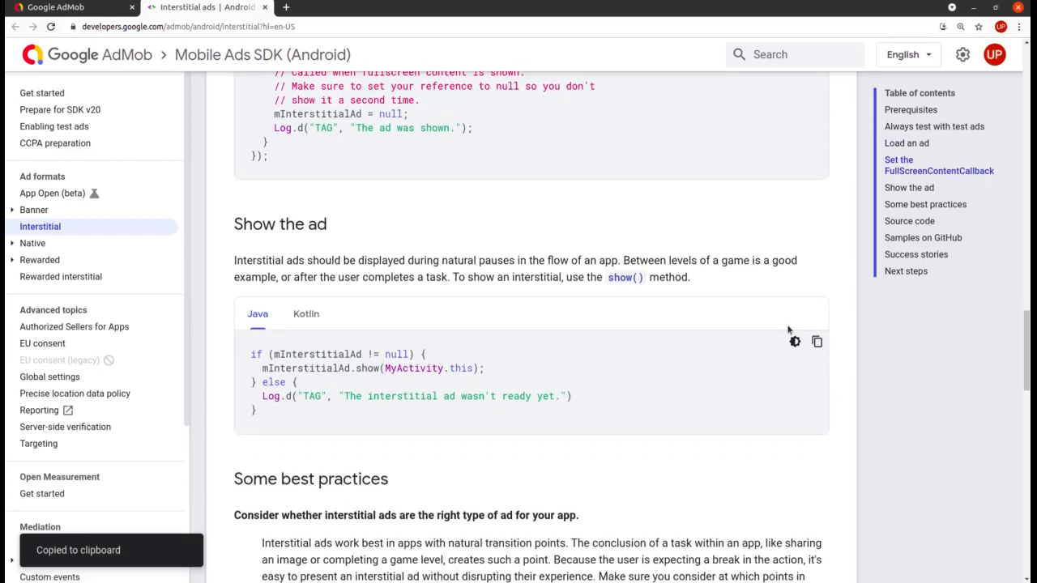
mouse_move(774, 324)
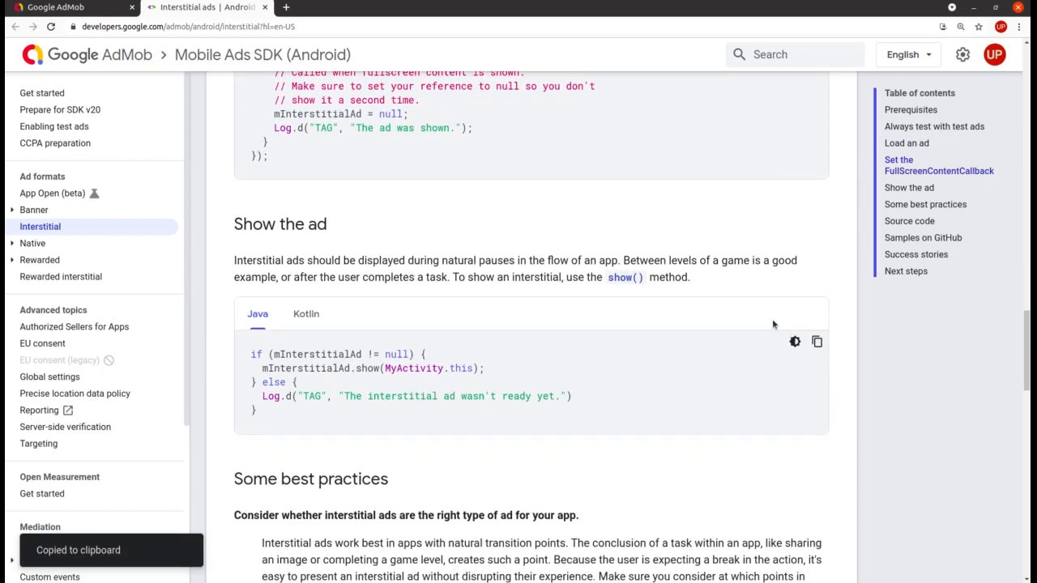
scroll(down, 3)
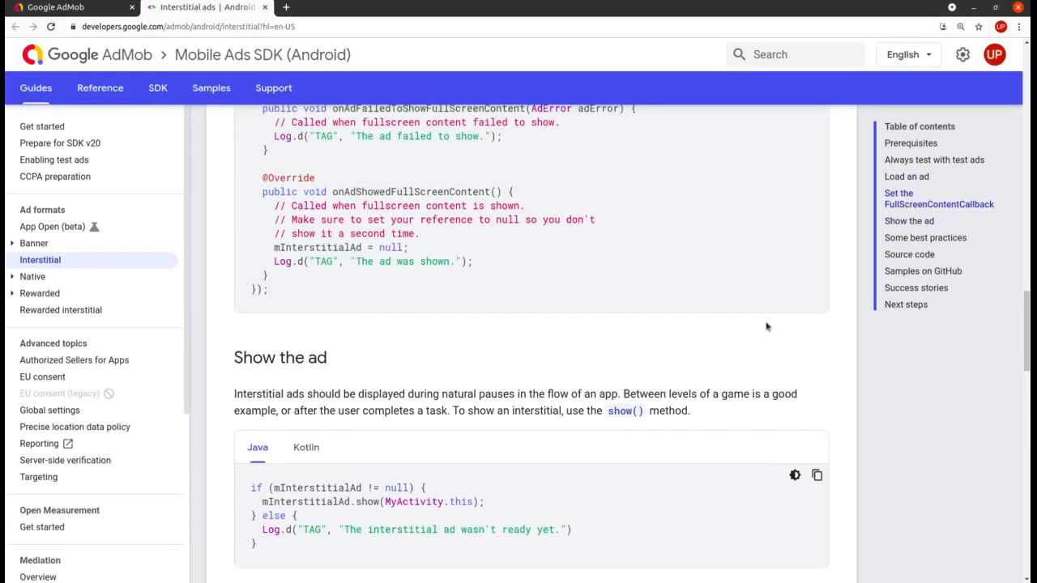
scroll(down, 3)
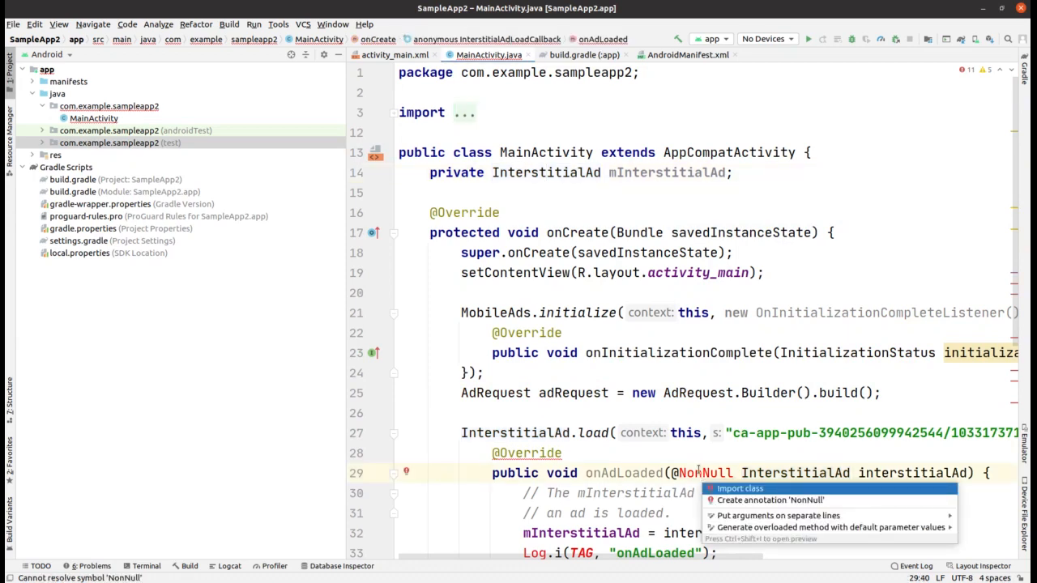
Import NonNull for the load callbacks and select the undefined TAG name in Log.i to fix it.
scroll(down, 3)
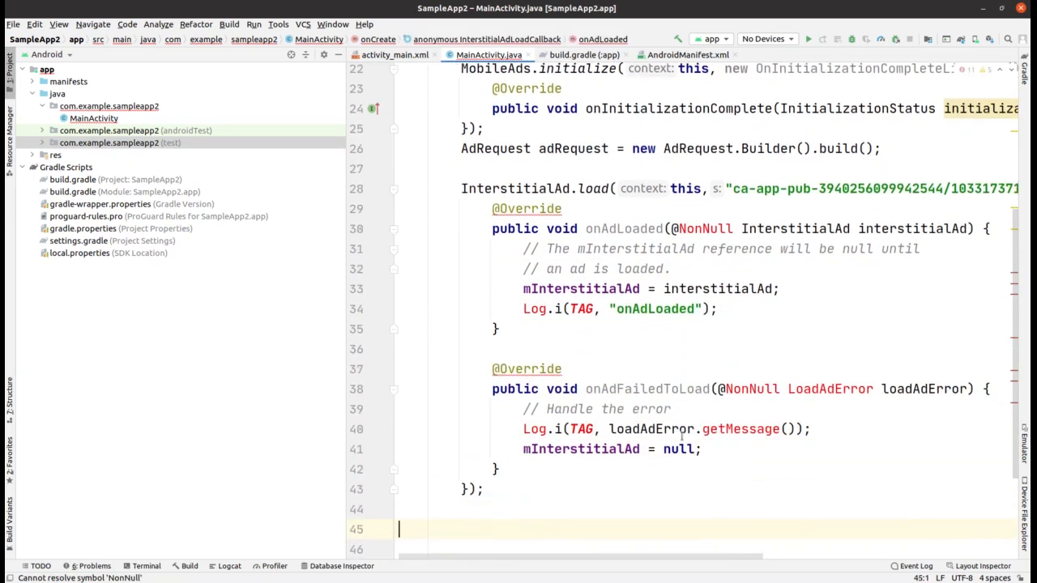
click(548, 307)
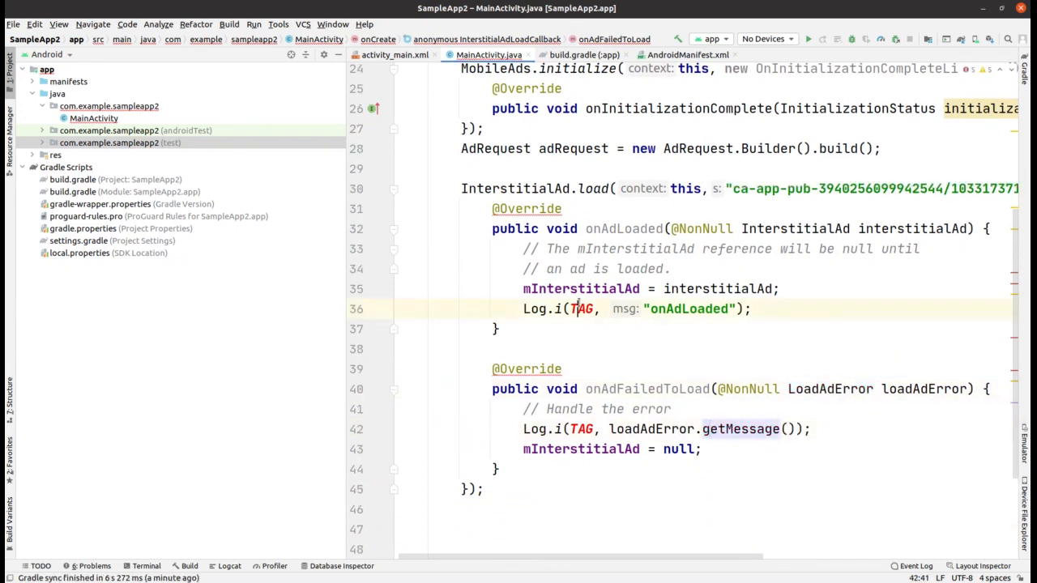
double_click(580, 308)
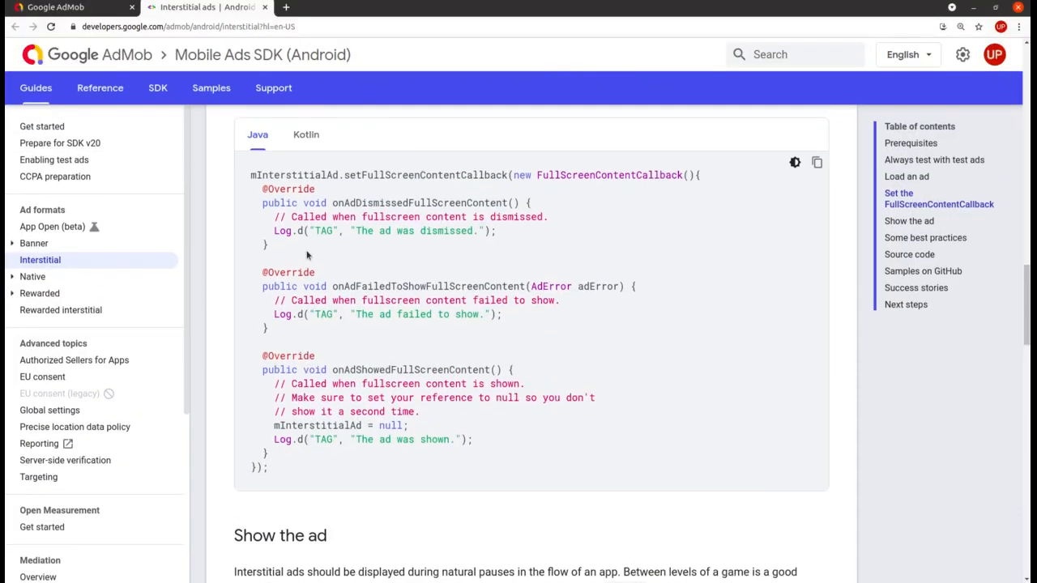
mouse_move(794, 162)
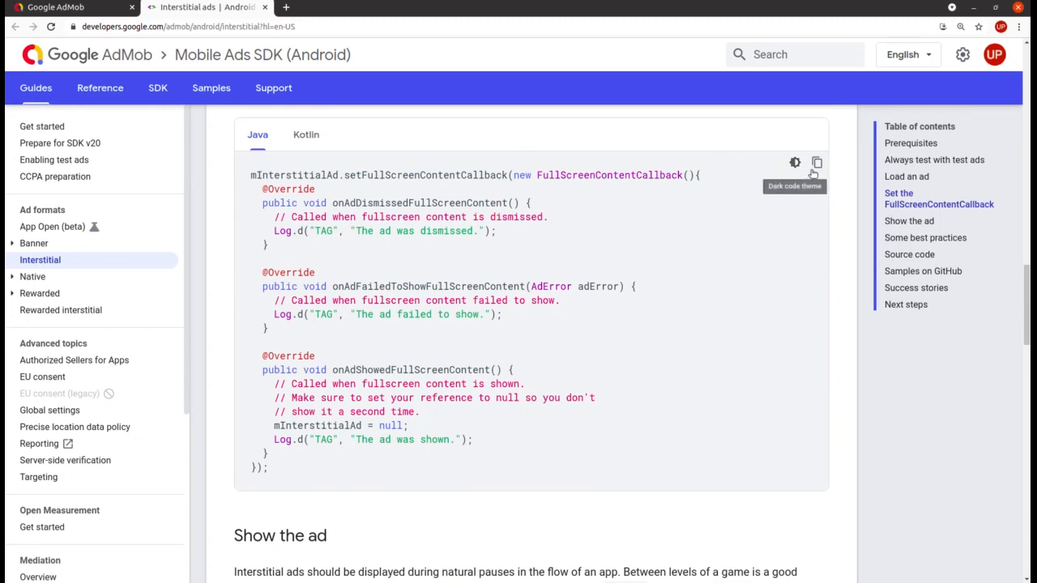
click(817, 162)
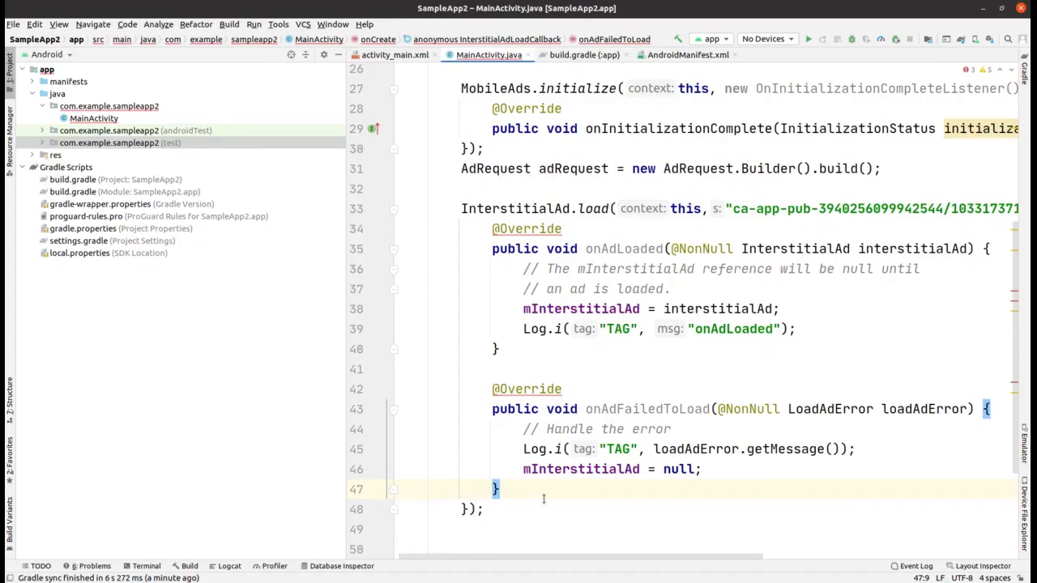
Delete the MobileAds initialize, InterstitialAd.load and callback blocks from onCreate.
scroll(down, 3)
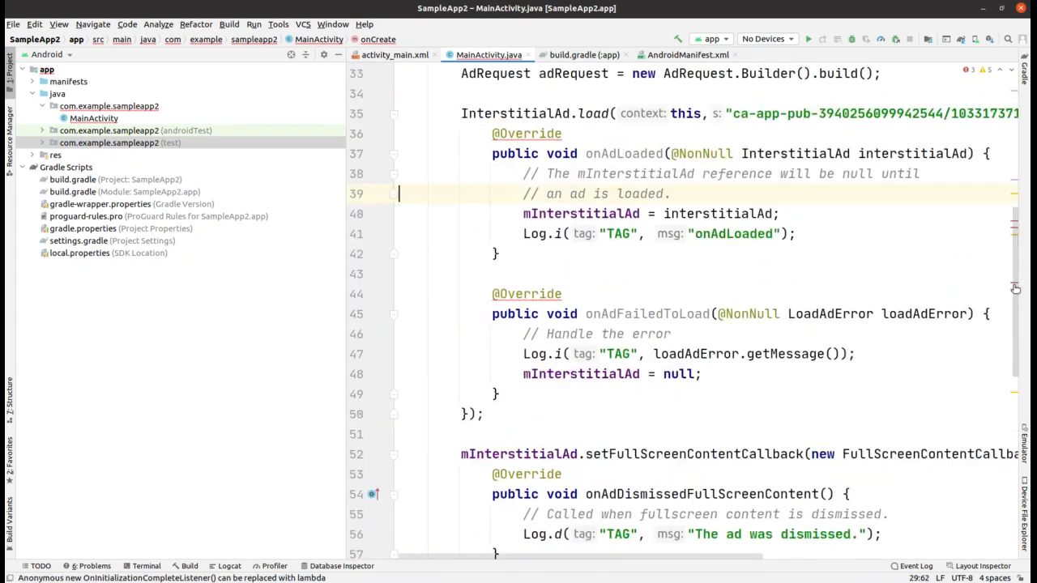
scroll(down, 3)
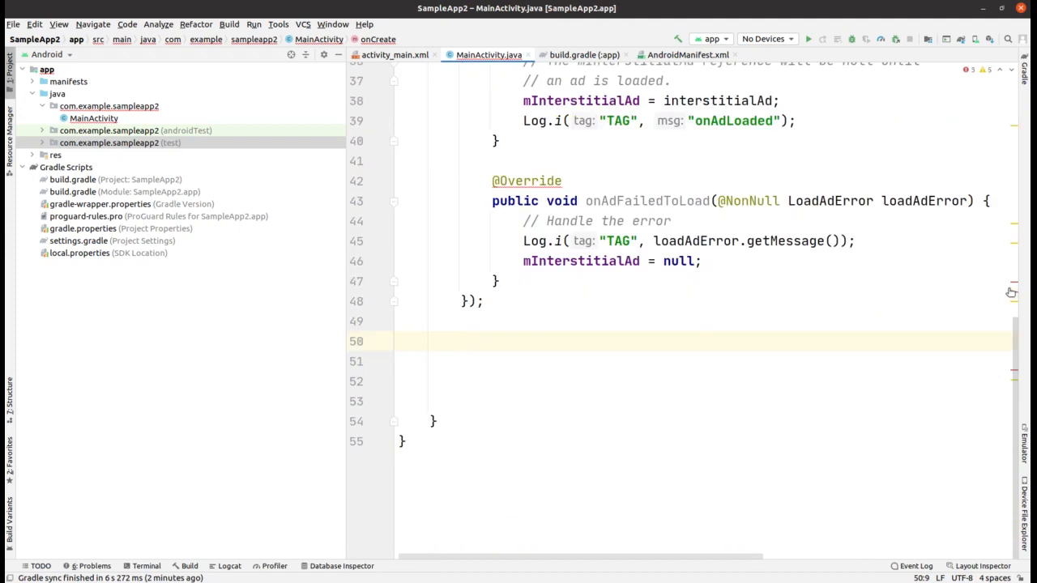
mouse_move(1014, 371)
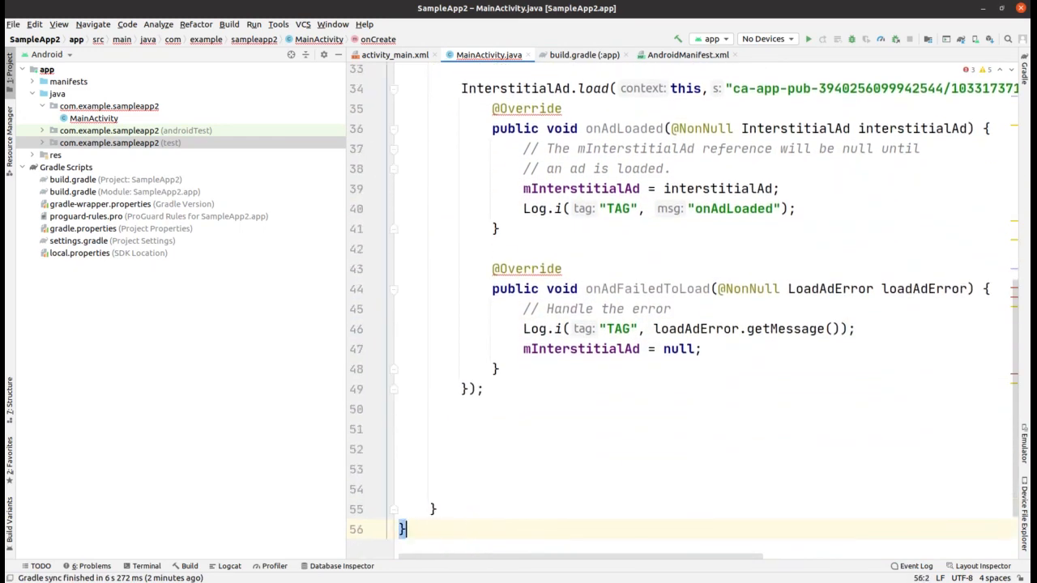
click(671, 308)
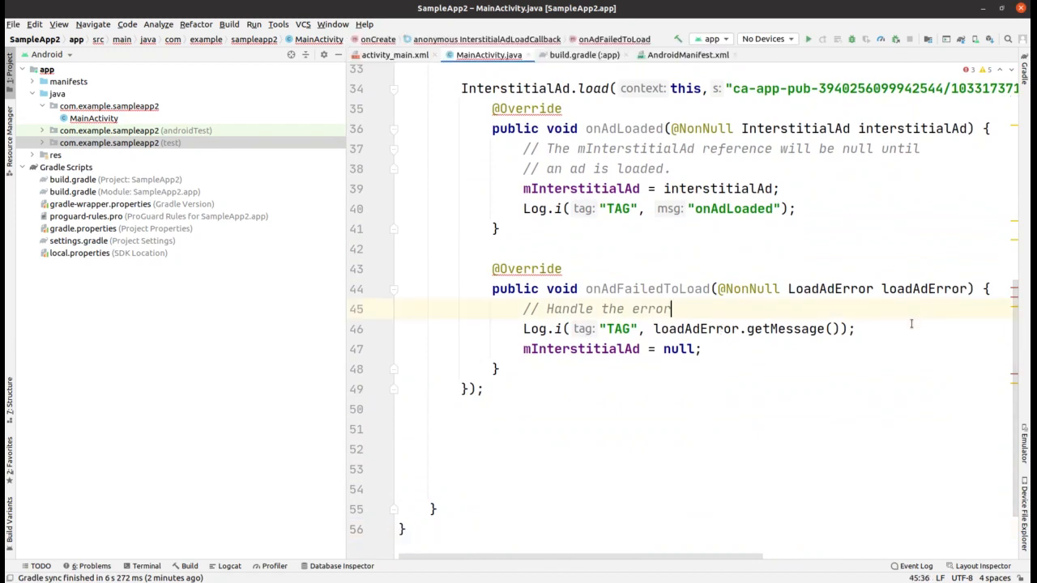
scroll(up, 3)
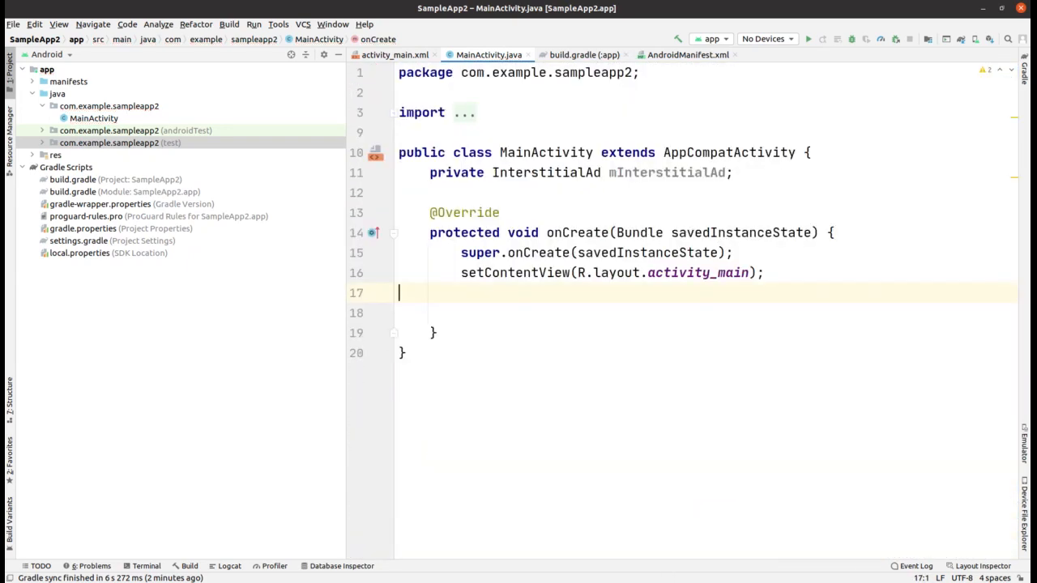
mouse_move(40, 126)
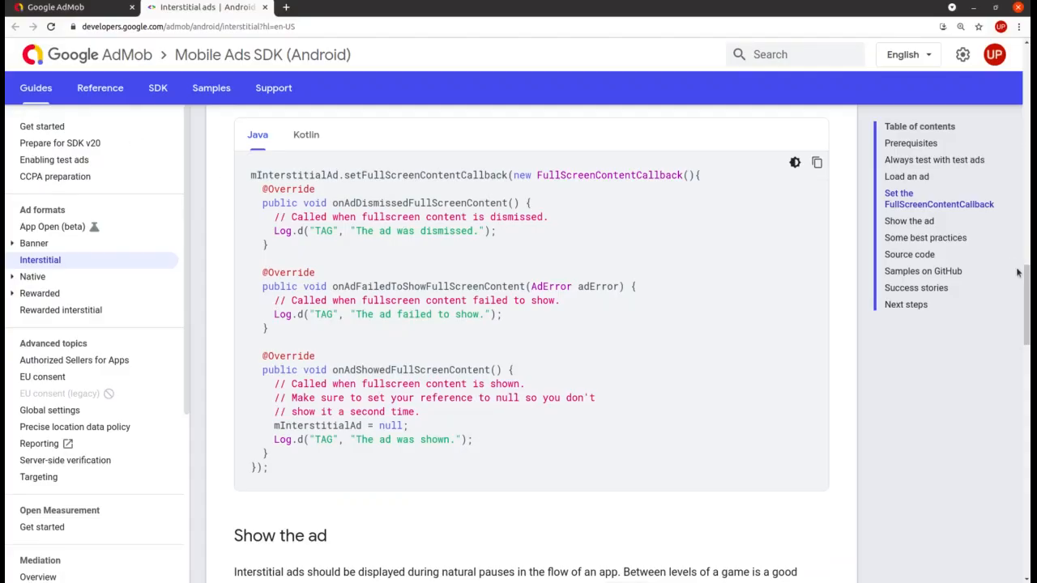
Scroll the Interstitial ads guide to the Load an ad Java sample.
scroll(up, 3)
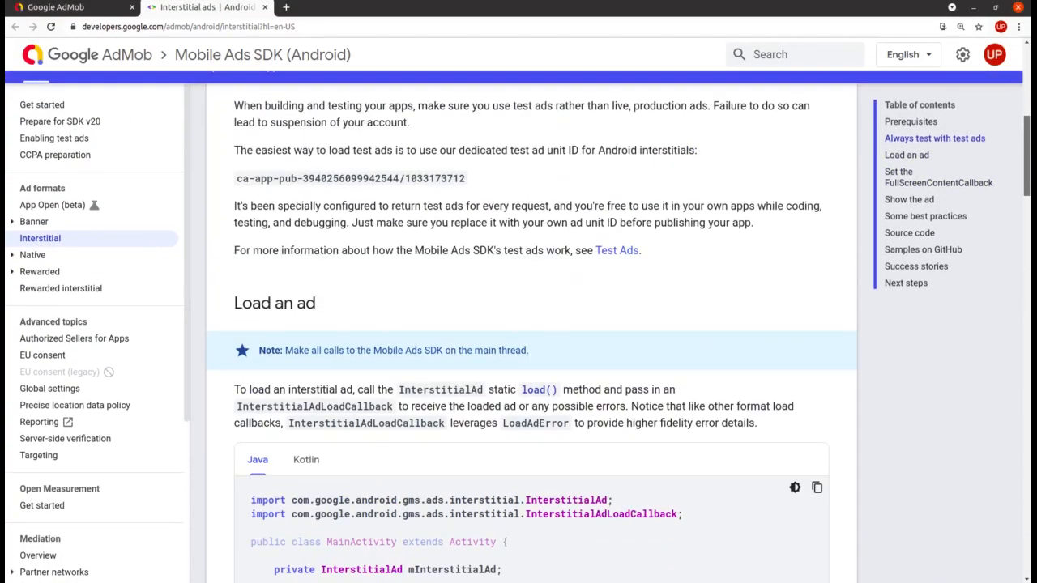
scroll(down, 3)
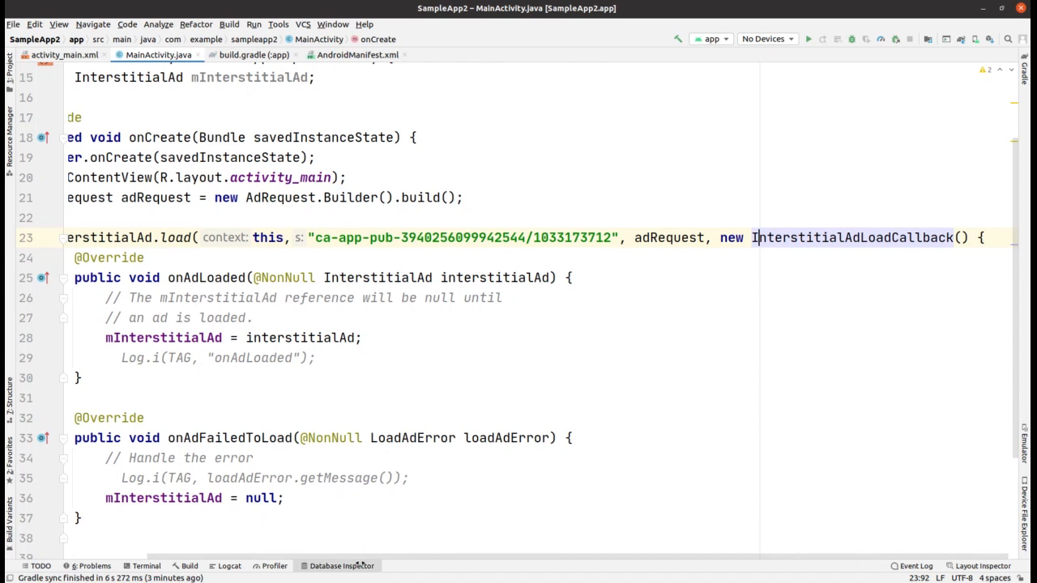
Comment out the Log.i lines in onAdLoaded and onAdFailedToLoad with Ctrl+/.
click(340, 565)
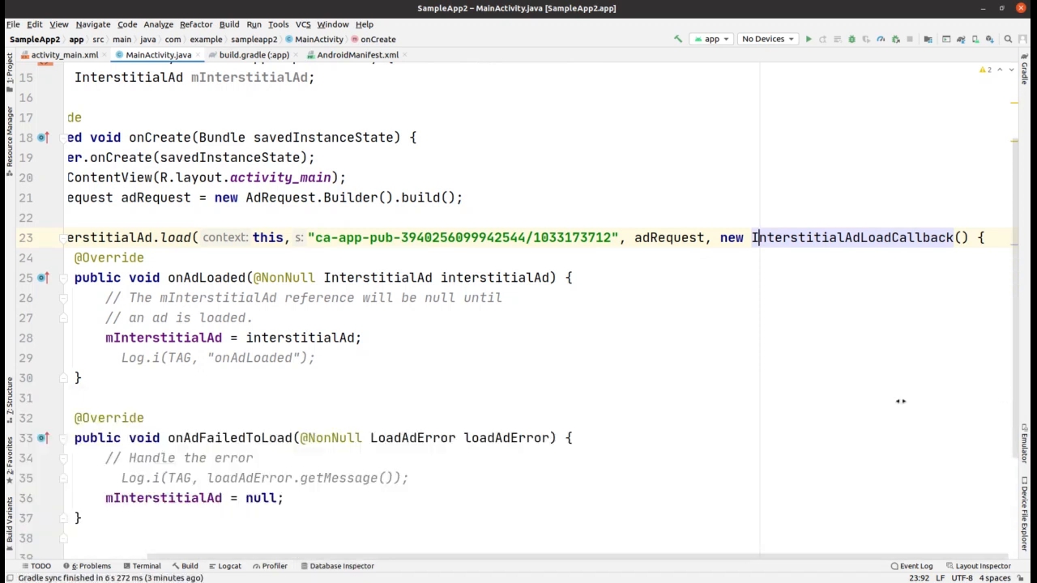
click(111, 418)
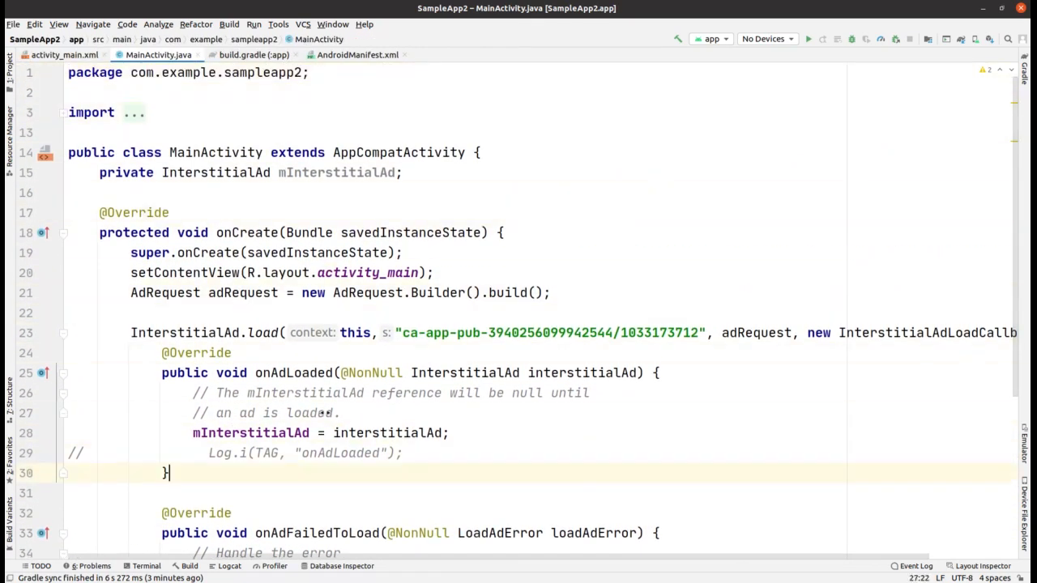
scroll(down, 3)
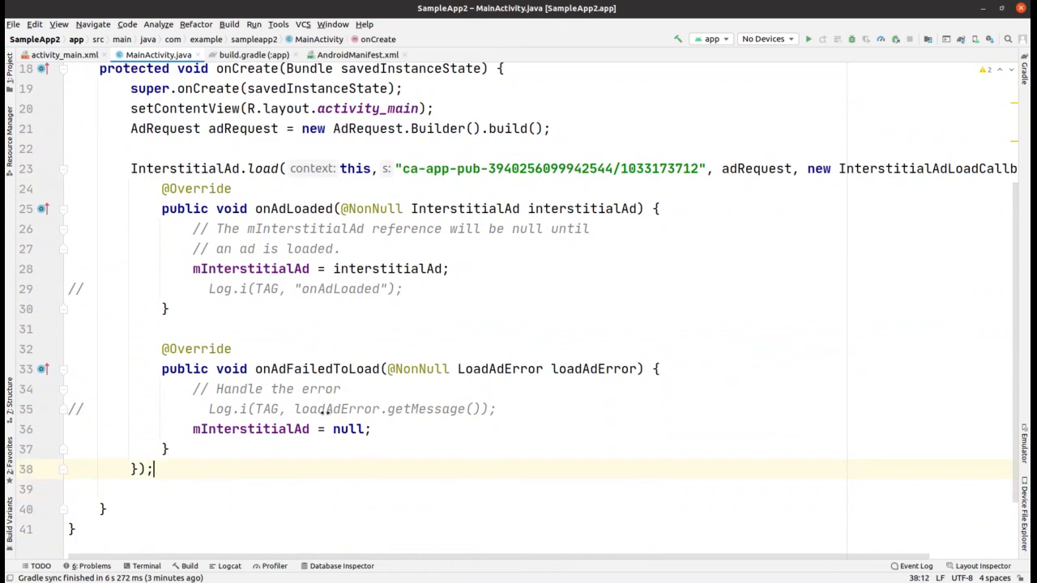
scroll(down, 3)
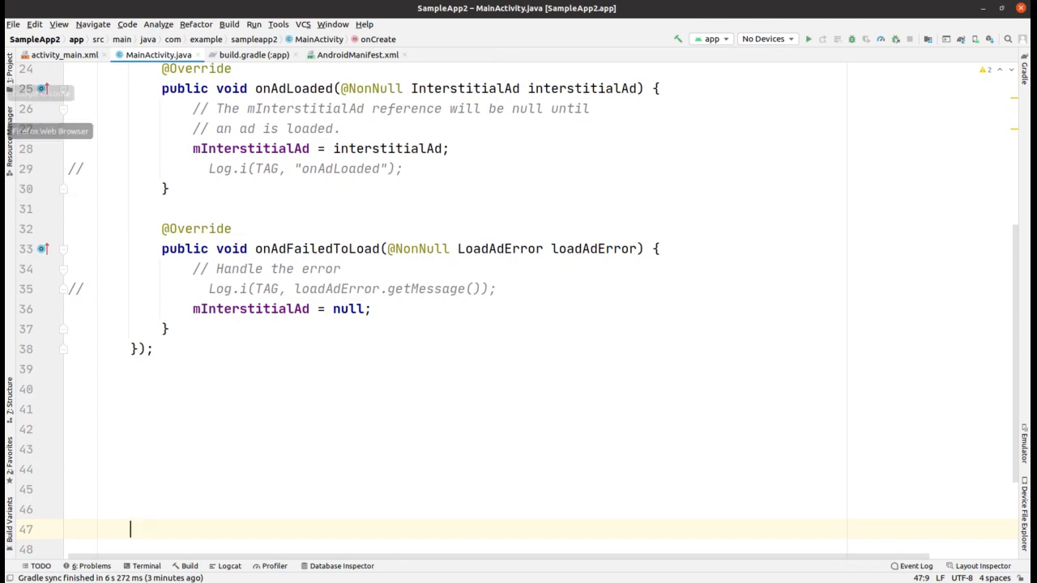
Copy the Java FullScreenContentCallback snippet from the AdMob interstitial guide.
click(206, 6)
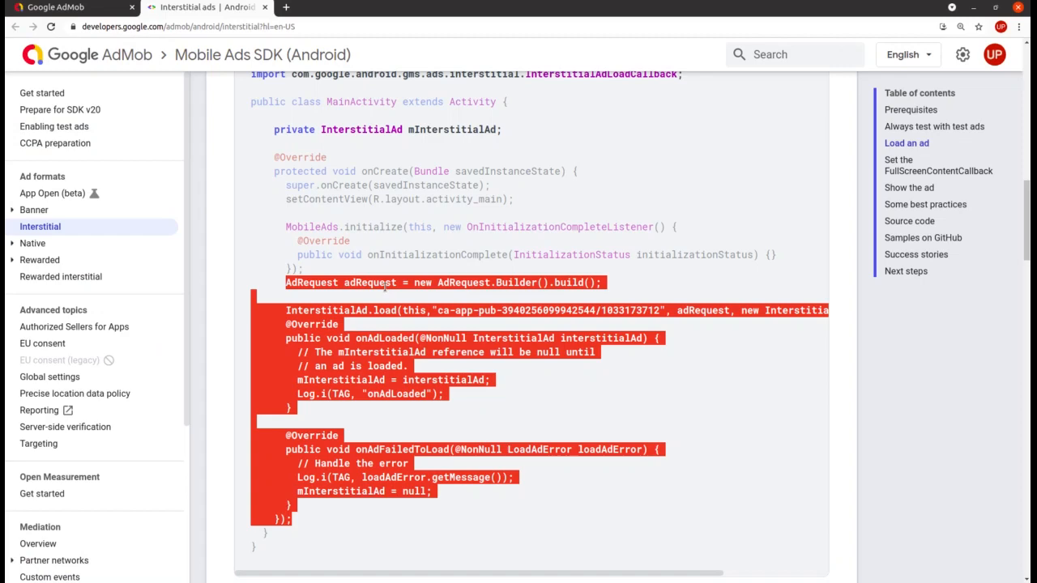
scroll(down, 3)
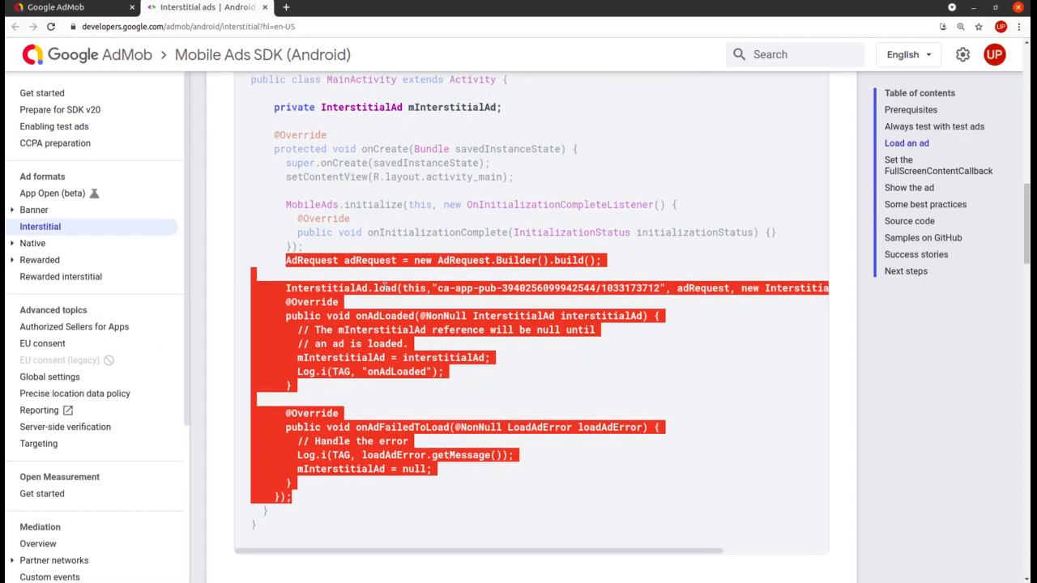
scroll(down, 3)
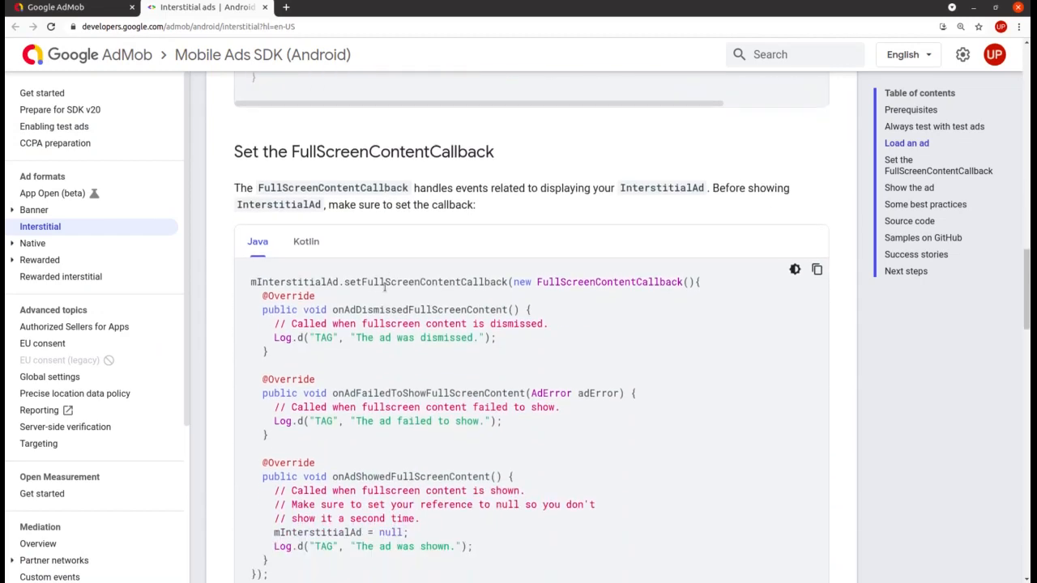
click(817, 160)
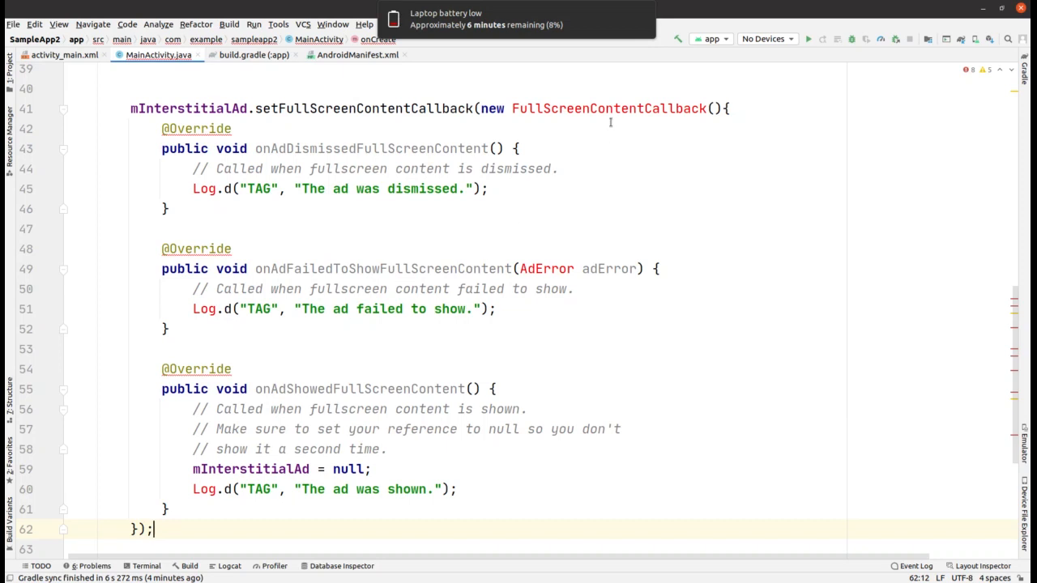
Paste the setFullScreenContentCallback block below InterstitialAd.load in MainActivity.
click(609, 107)
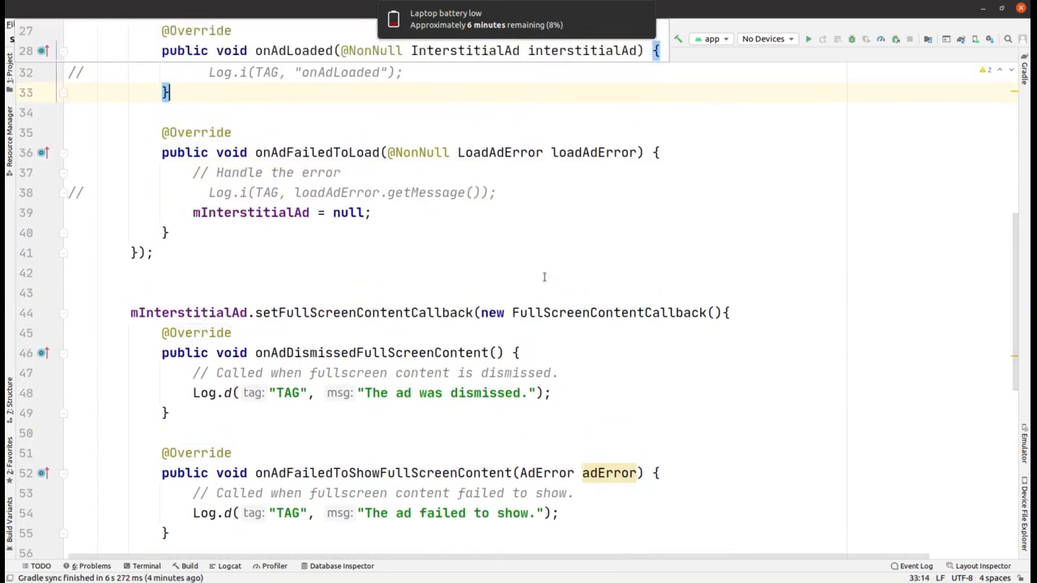
scroll(down, 3)
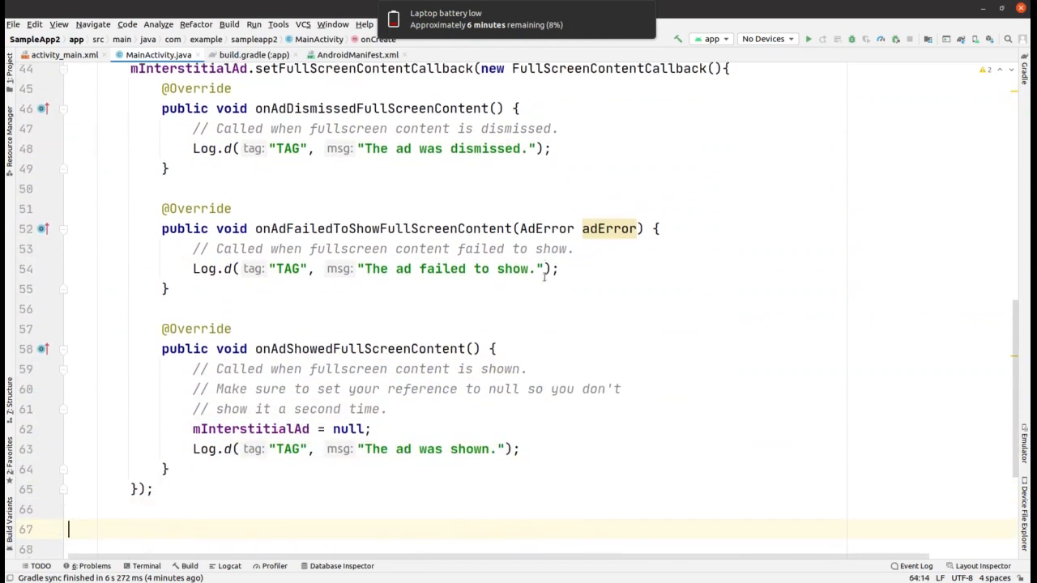
scroll(down, 3)
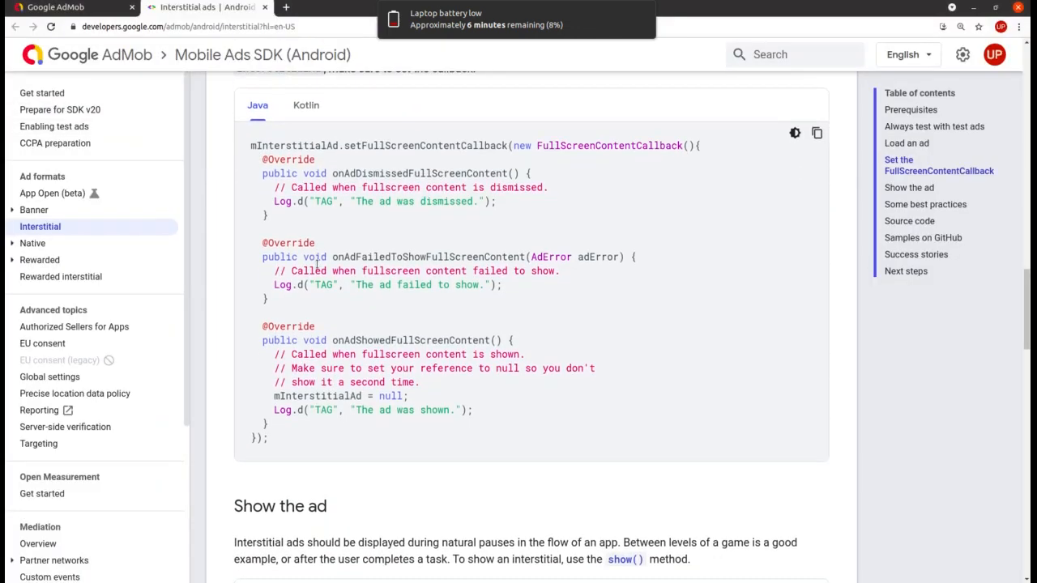
Scroll the Interstitial guide down to the Show the ad section.
scroll(down, 3)
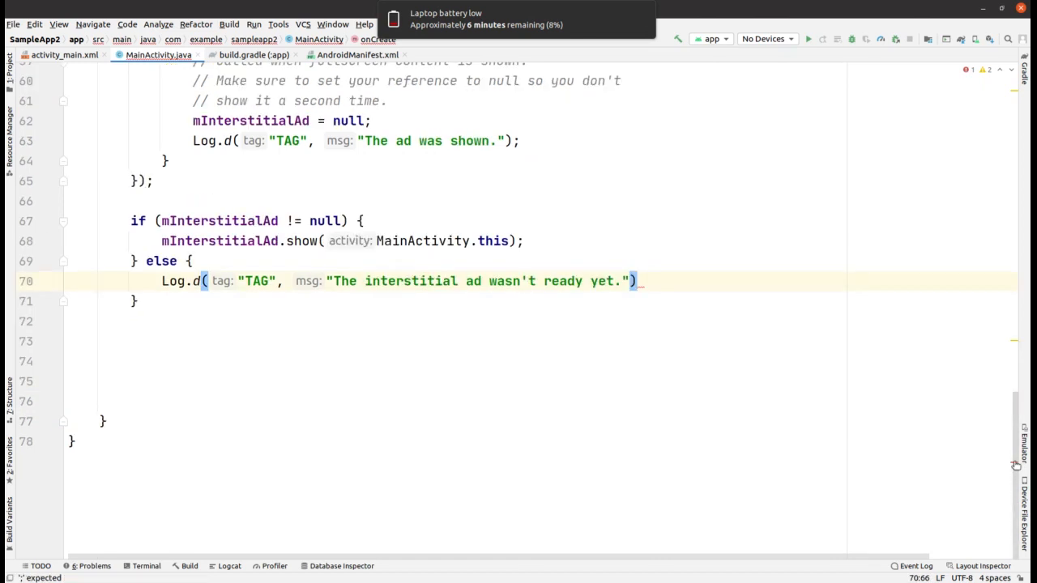
Paste the mInterstitialAd show/else Log.d block and add the missing semicolon.
text(;)
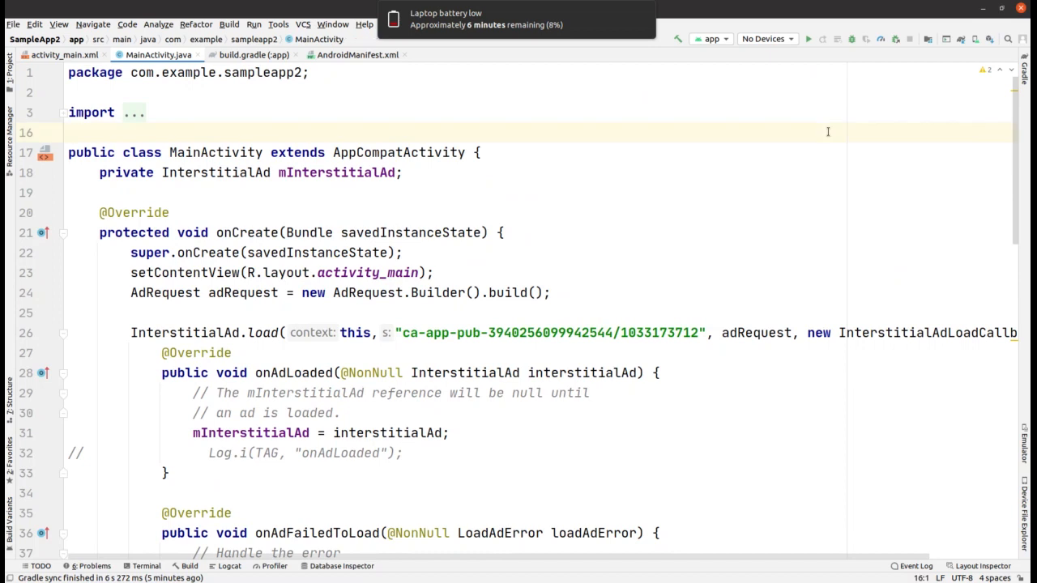
Select samsung SM-M307F as the run target from the device dropdown.
click(73, 133)
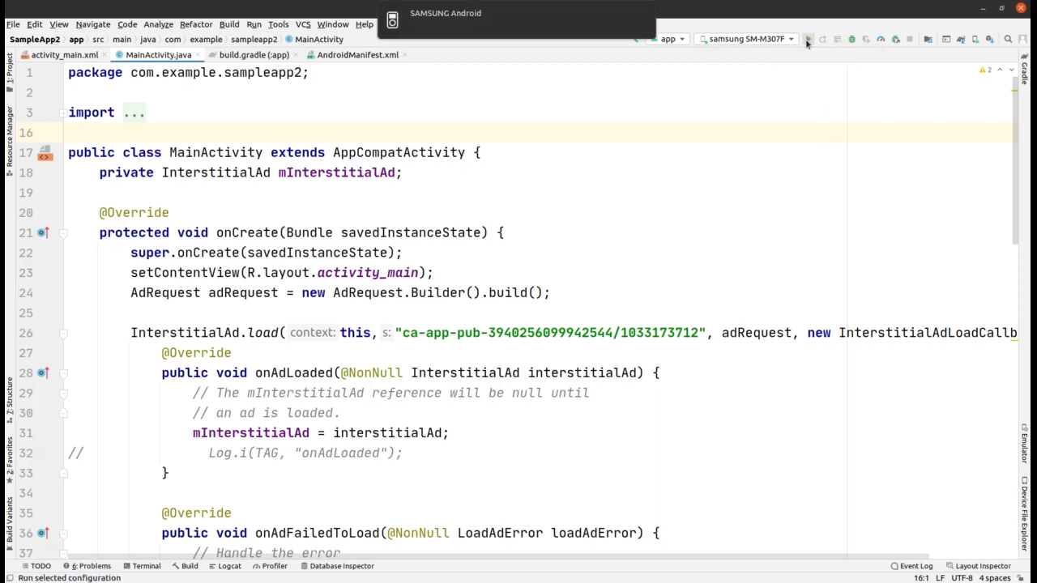
Run SampleApp2 and wait for the Gradle build and successful launch on the Samsung phone.
click(807, 39)
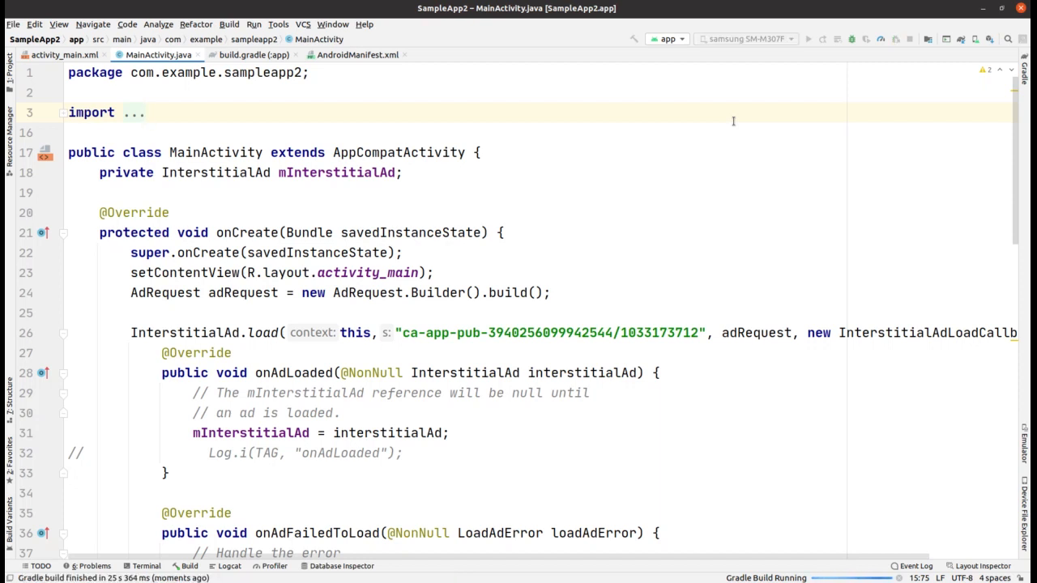
click(808, 39)
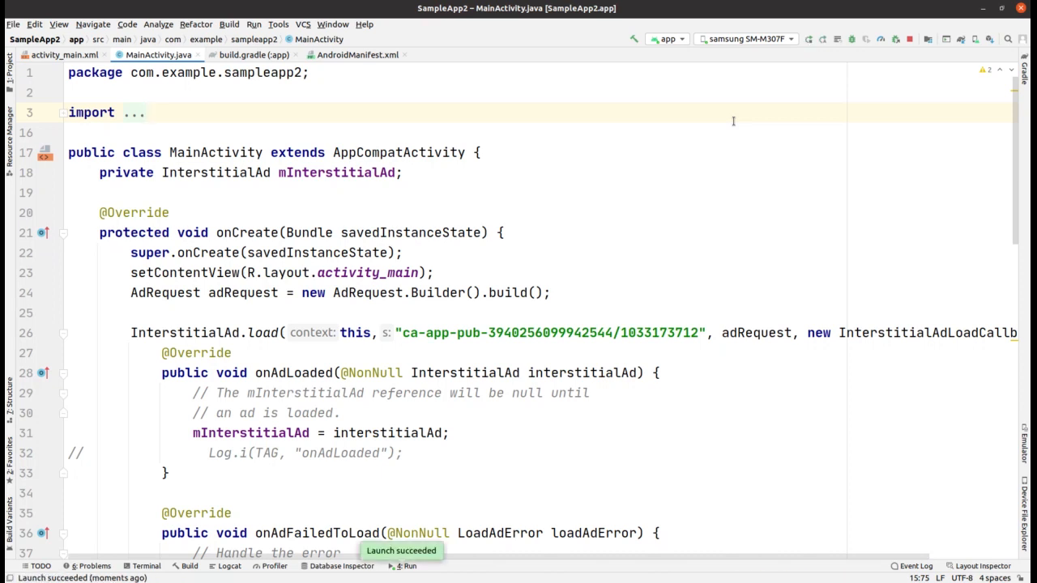
click(144, 113)
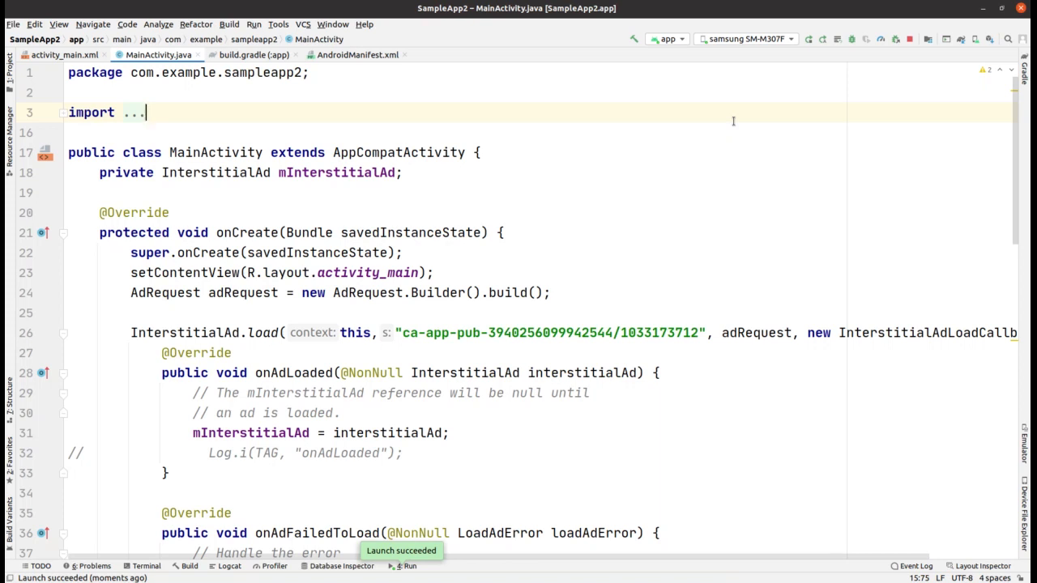